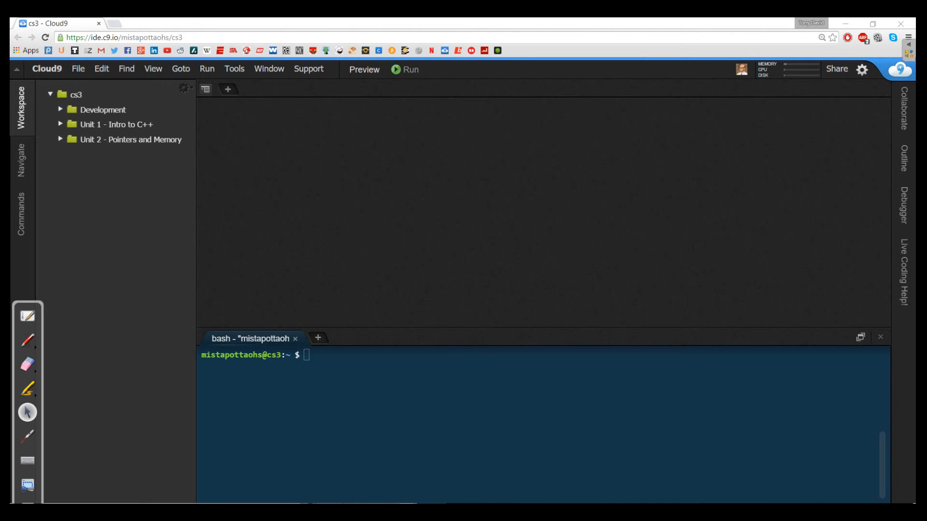
Create a new file headed //parameters.cpp and save it as parameters.cpp
left_click(227, 89)
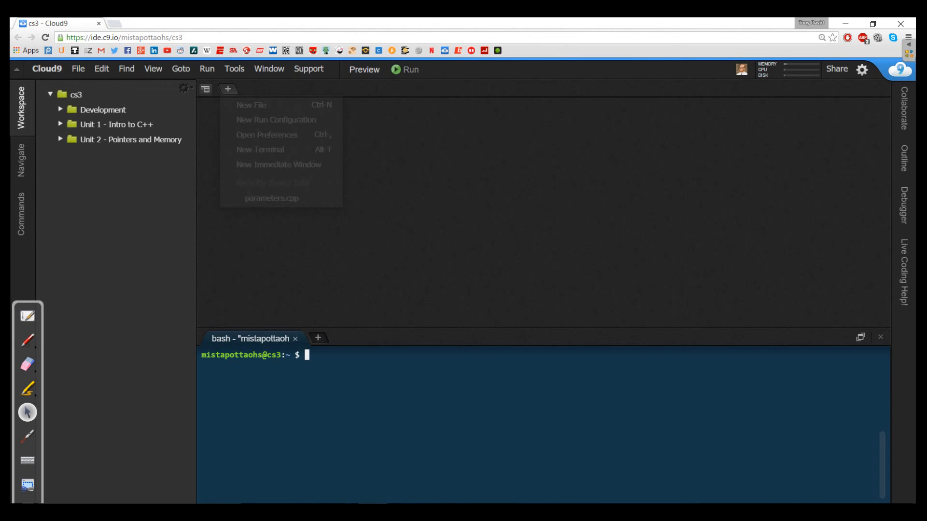
left_click(251, 105)
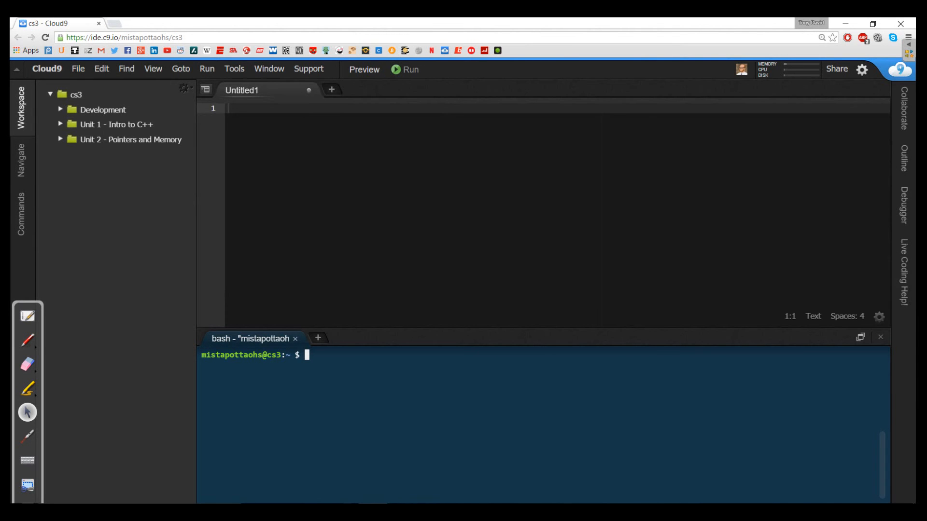
type("//")
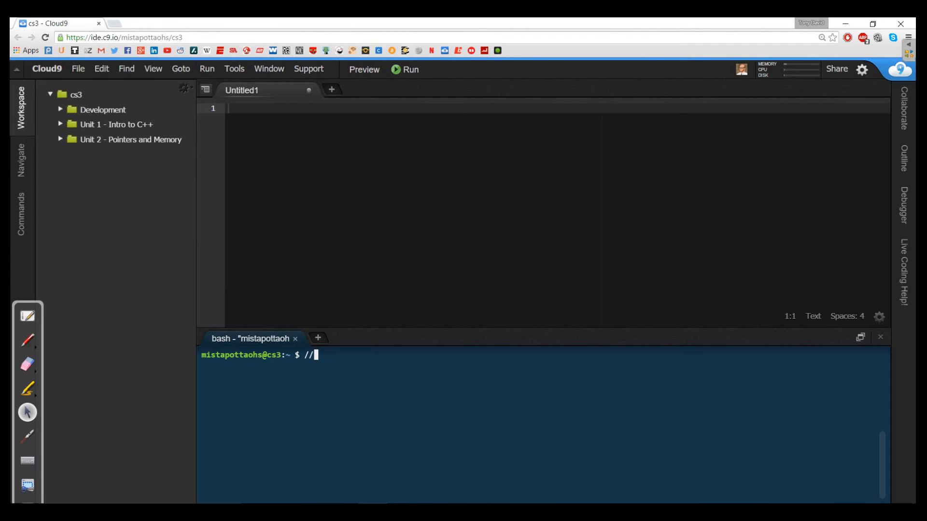
type("/")
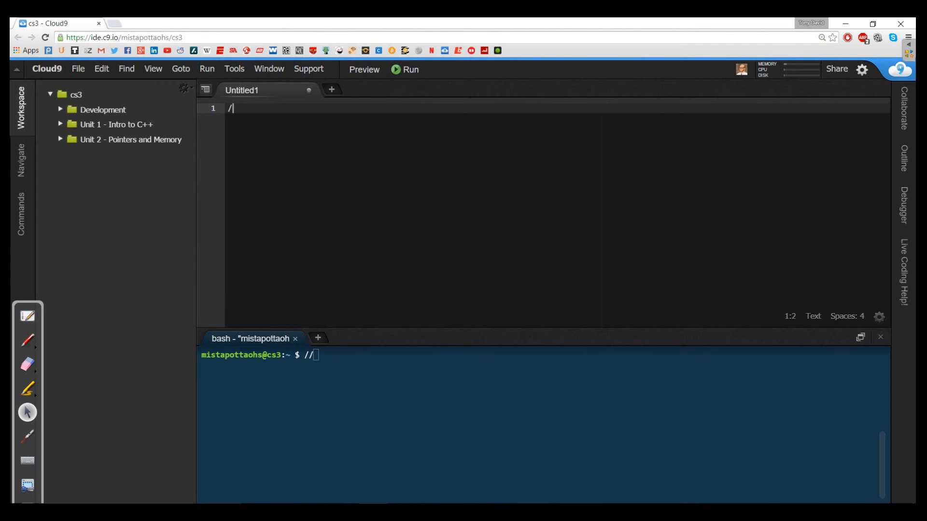
type("/paramete")
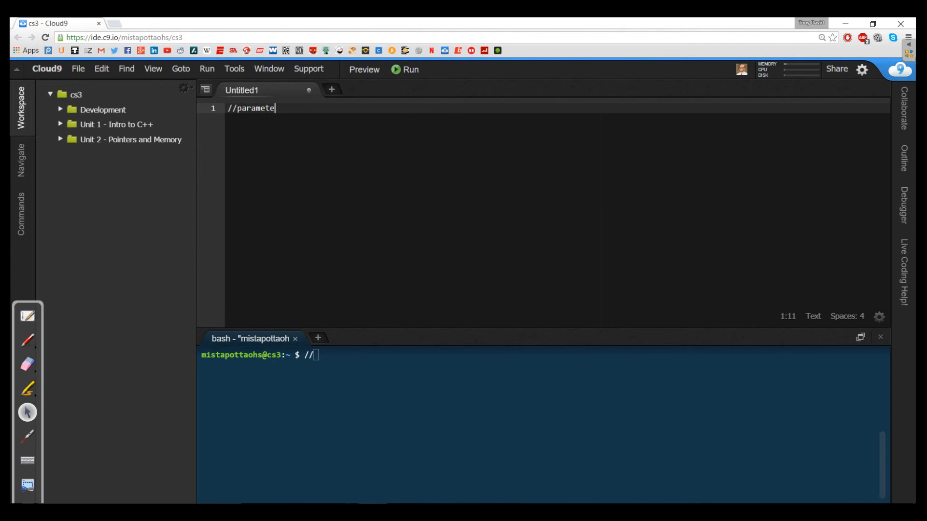
type("rs.cpp")
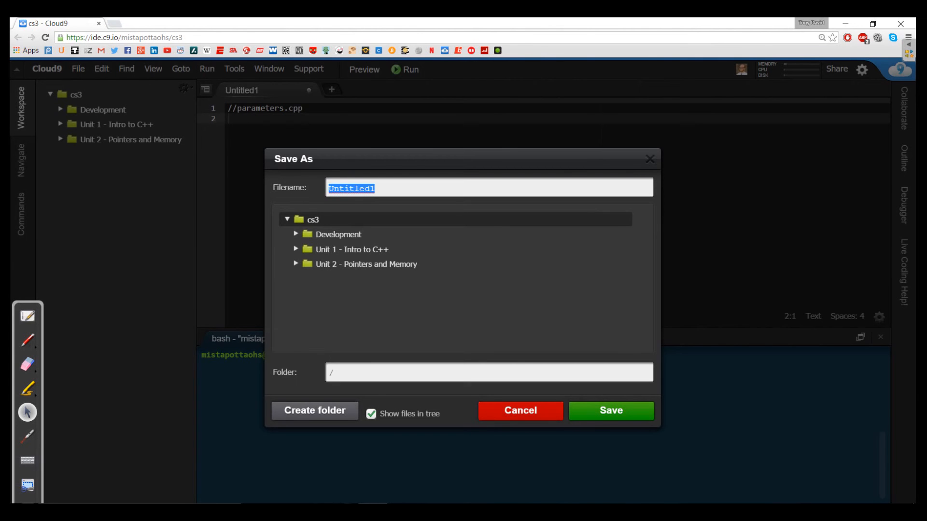
type("parameters.cp")
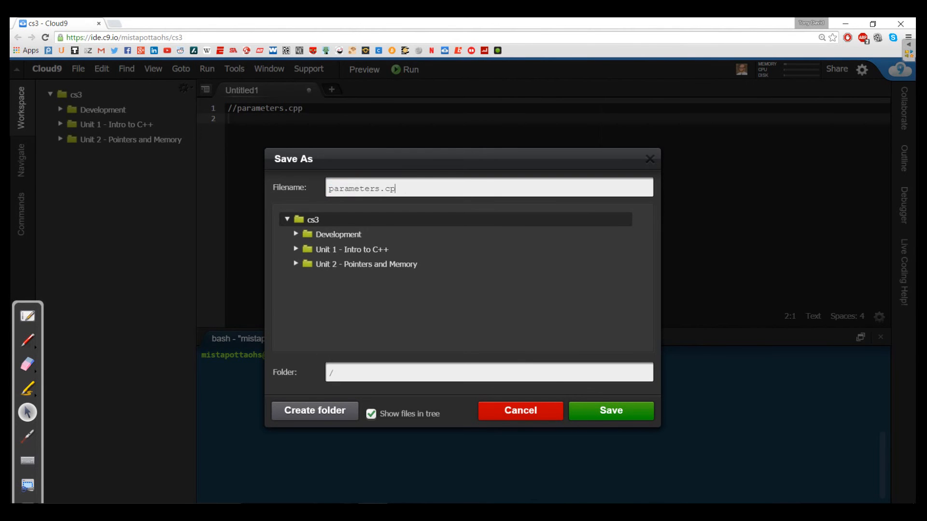
left_click(610, 411)
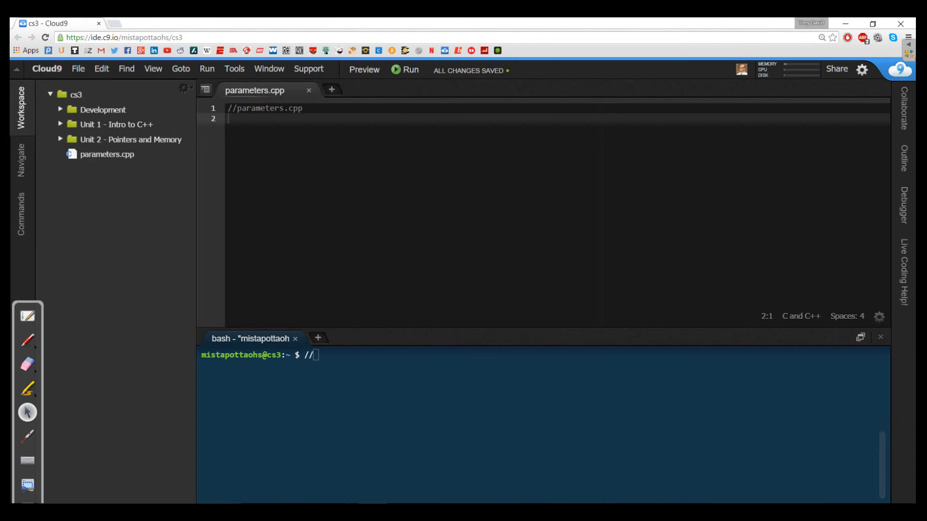
Add #include <iostream> and using namespace std; at the top of the file
type("#inclu")
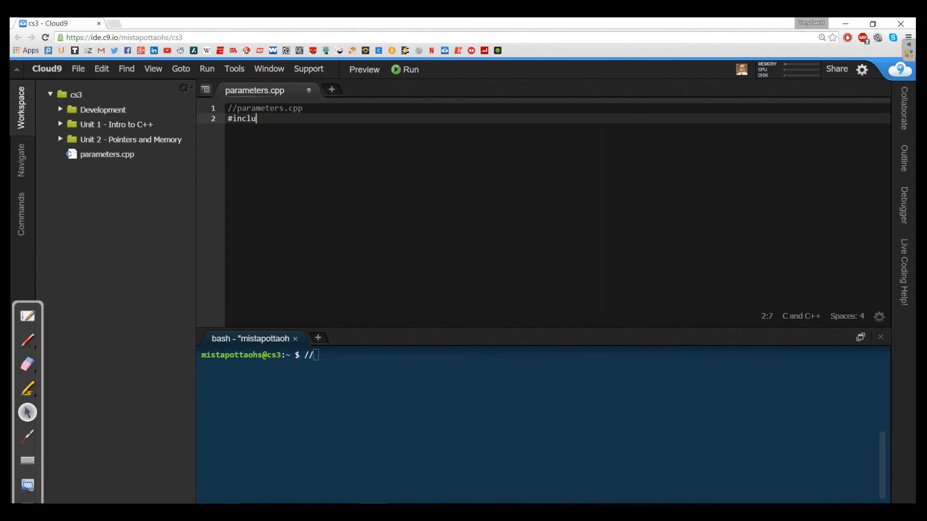
type("de <iostre")
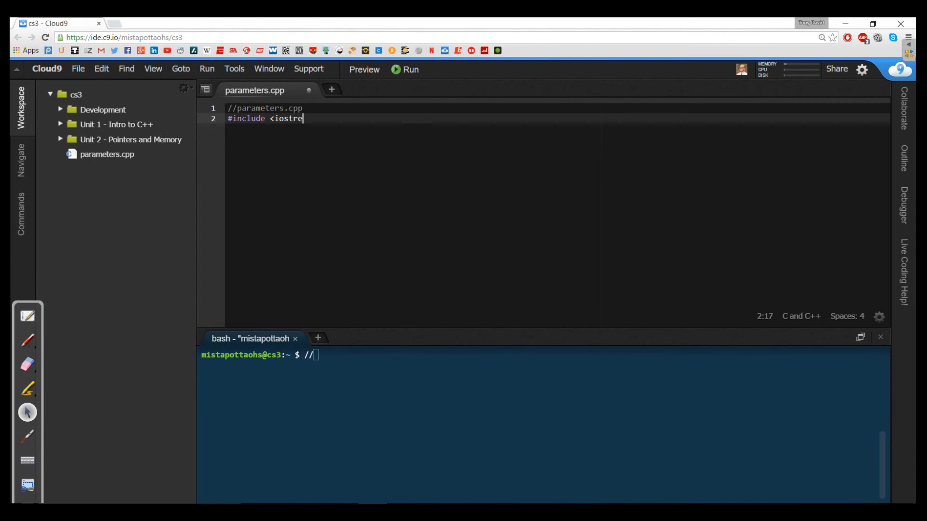
type("am>")
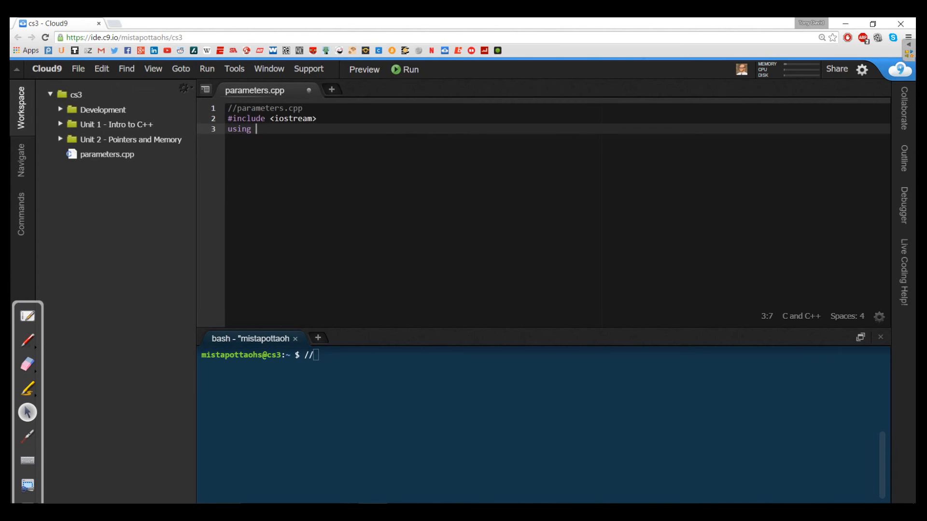
type("namep")
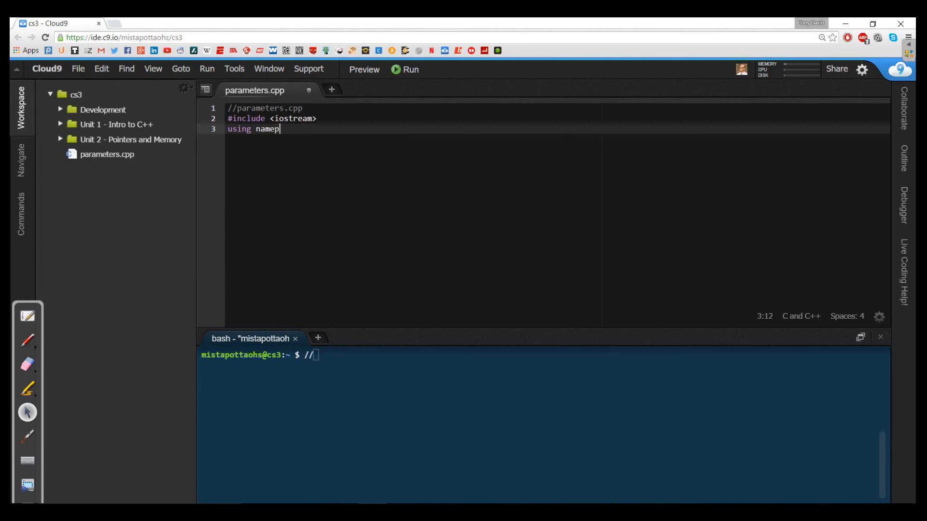
type("pace std;")
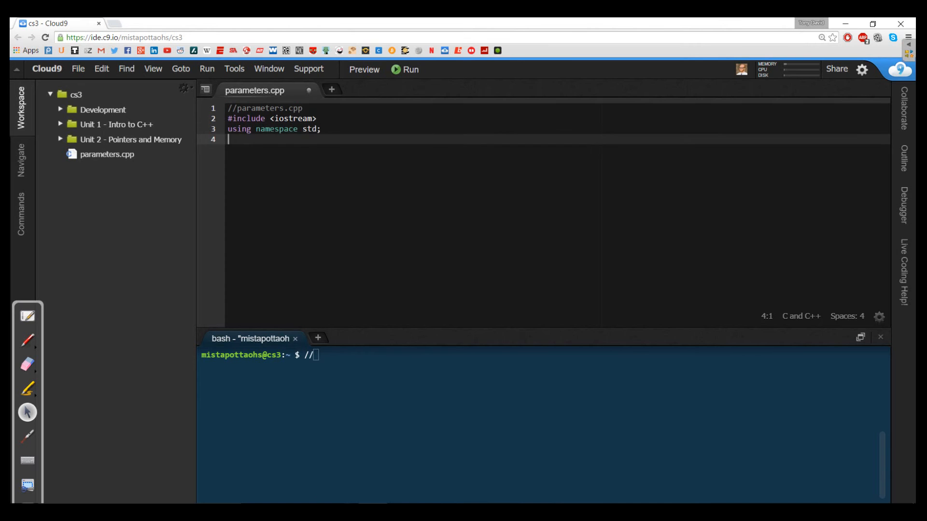
Add a //prototype comment declaring void a(int x, int y); and begin int main()
type("/")
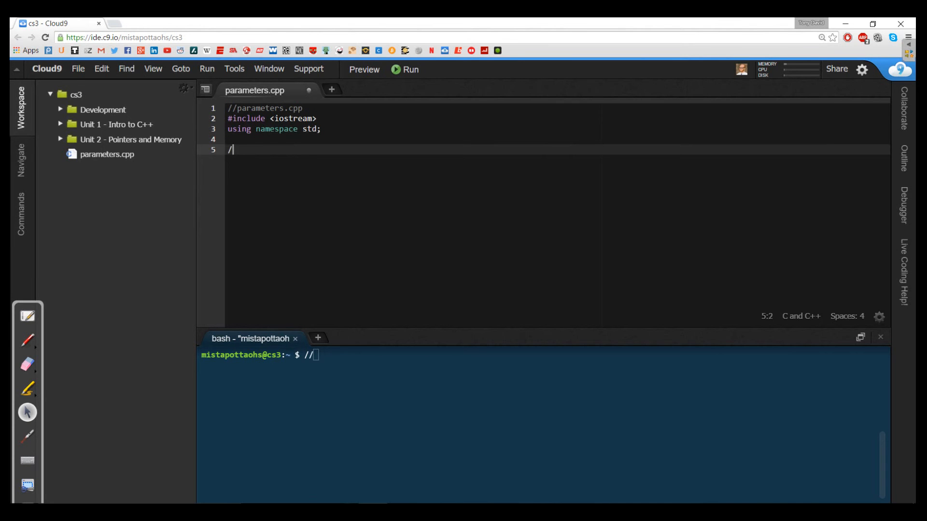
type("prototype")
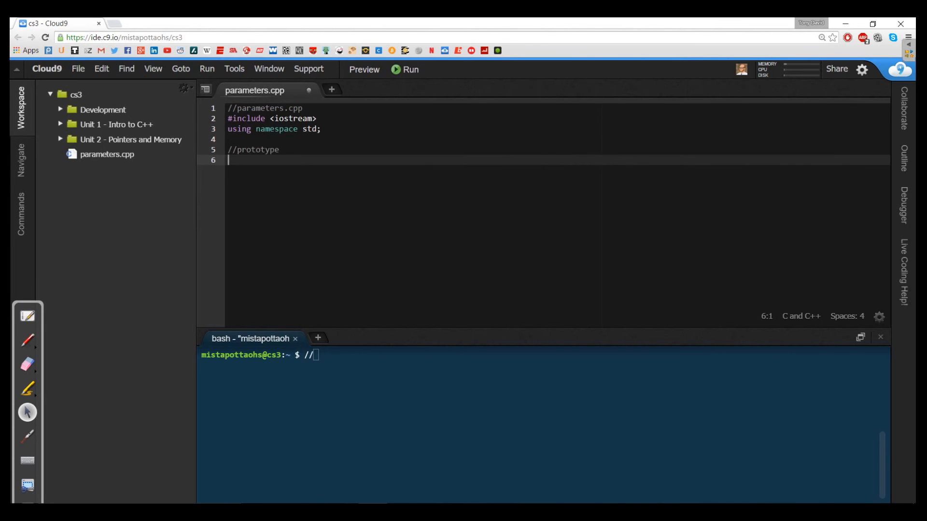
type("void a")
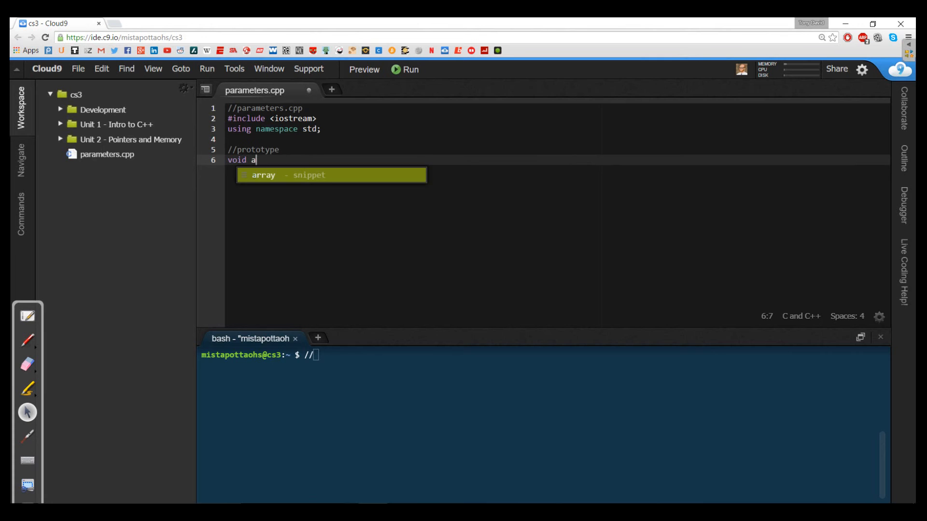
type("(int )")
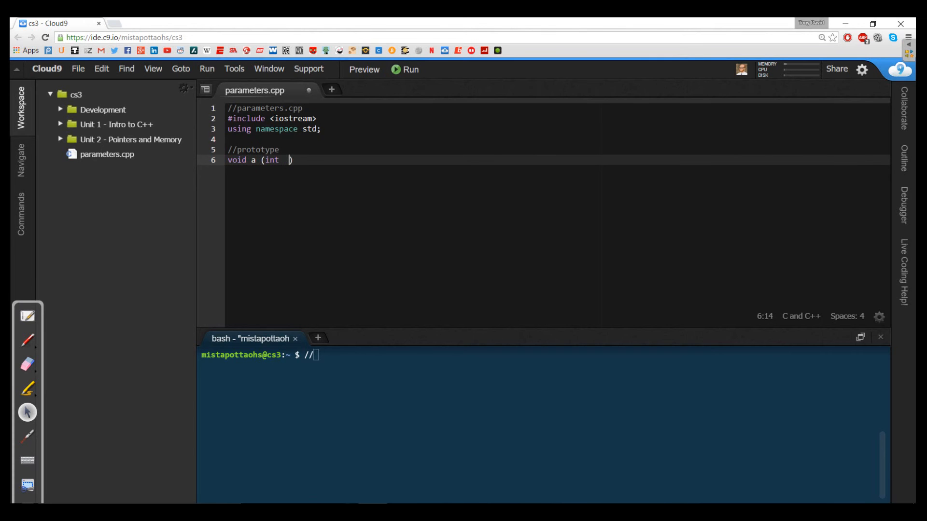
type("x, int y)")
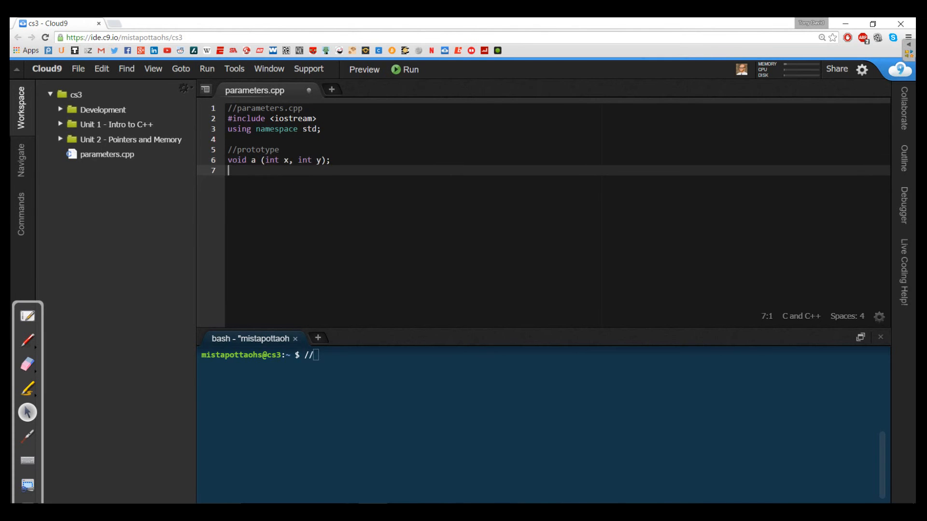
type("int main ()")
type("{")
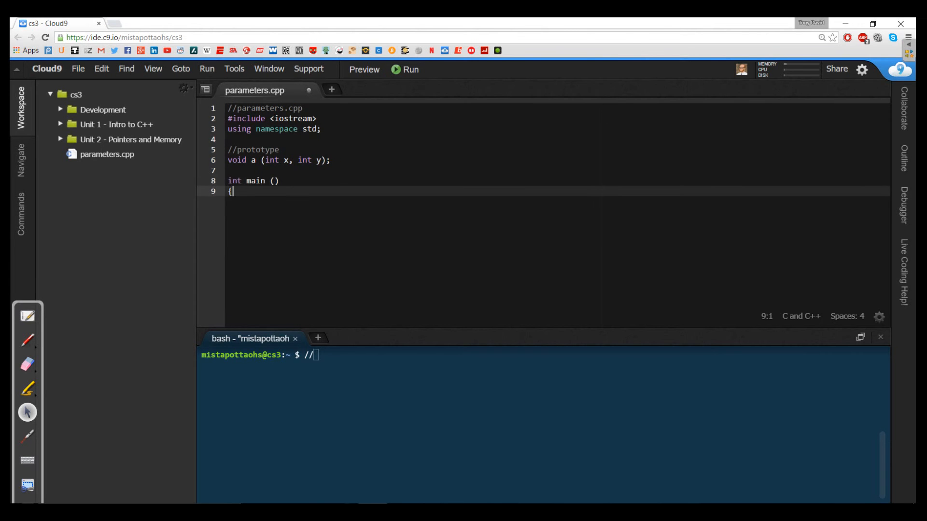
In main, add return 0, declare m = 3 and n = 5, and print them with cout
type("return 0;")
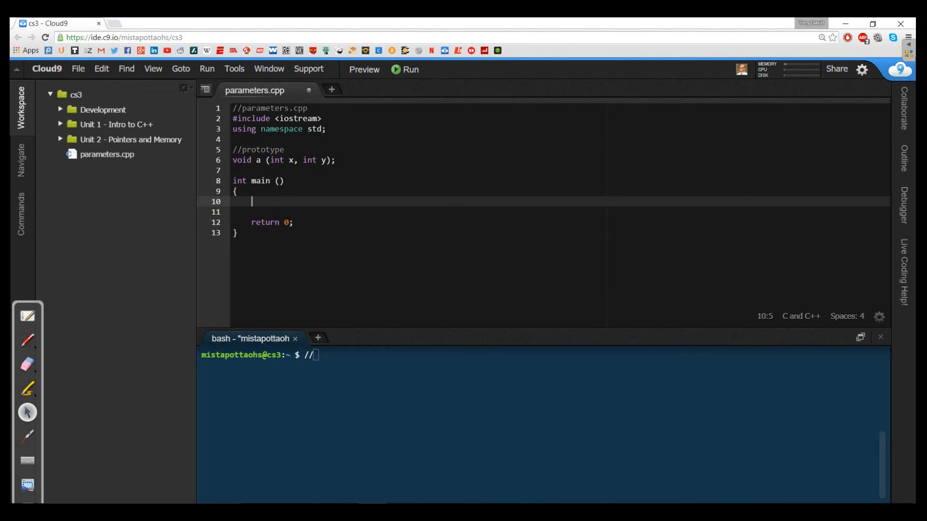
type("int m = 3;")
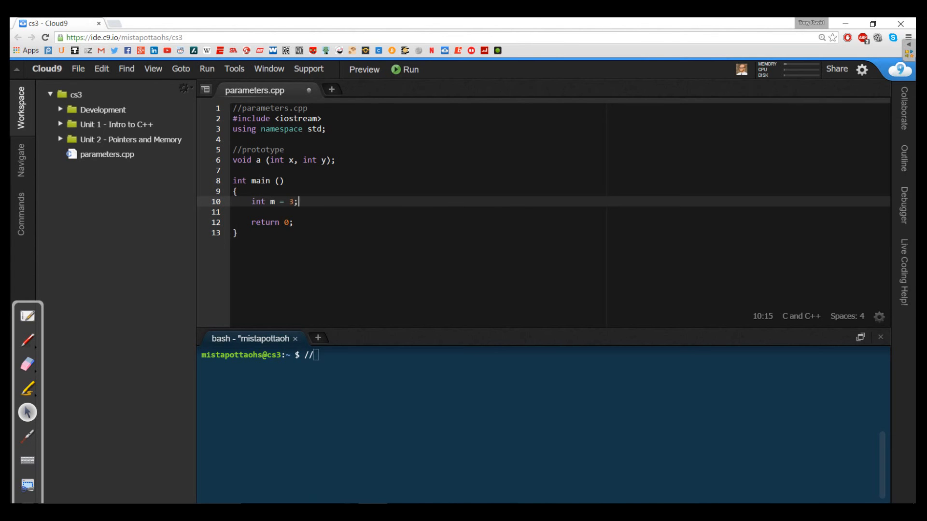
type("n = 5")
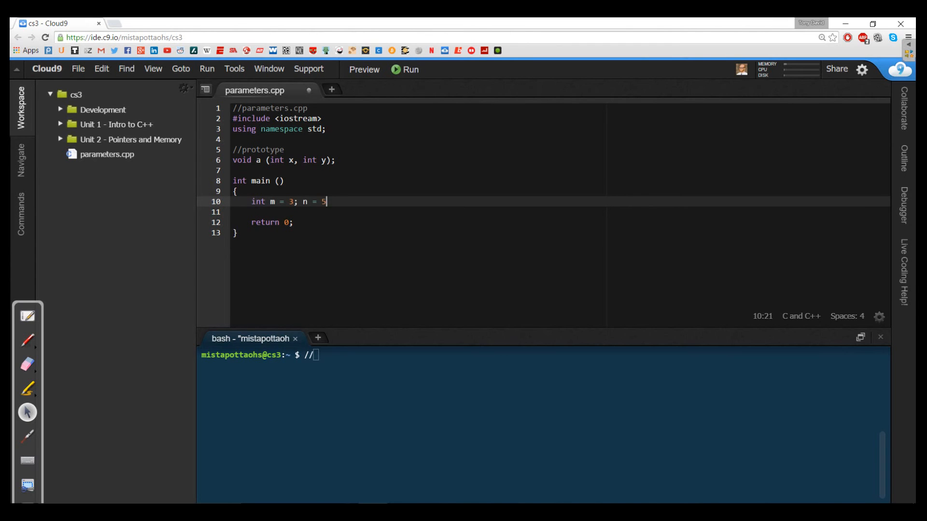
type(";")
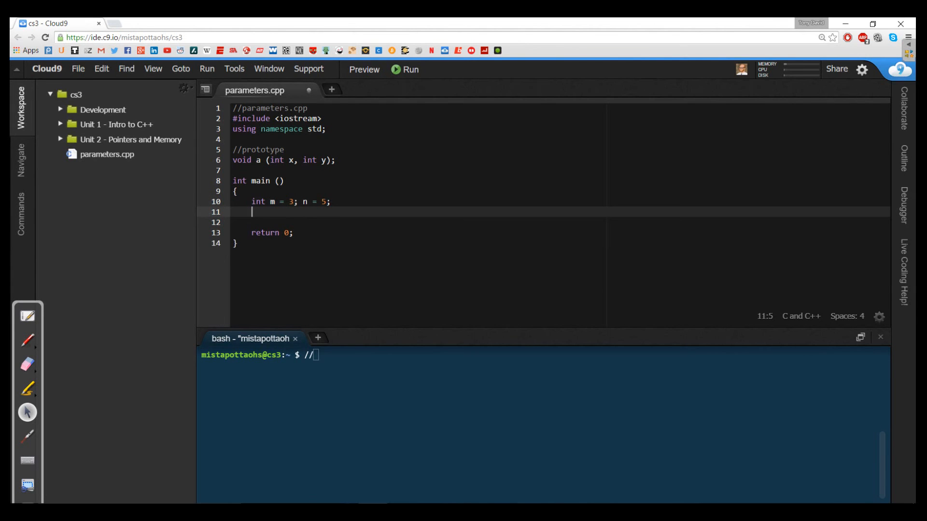
type("cout")
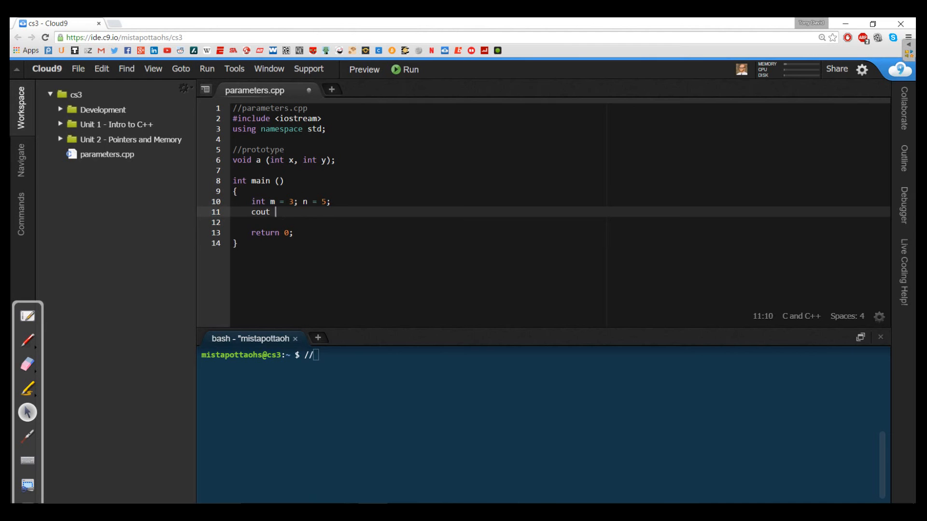
type("<< m")
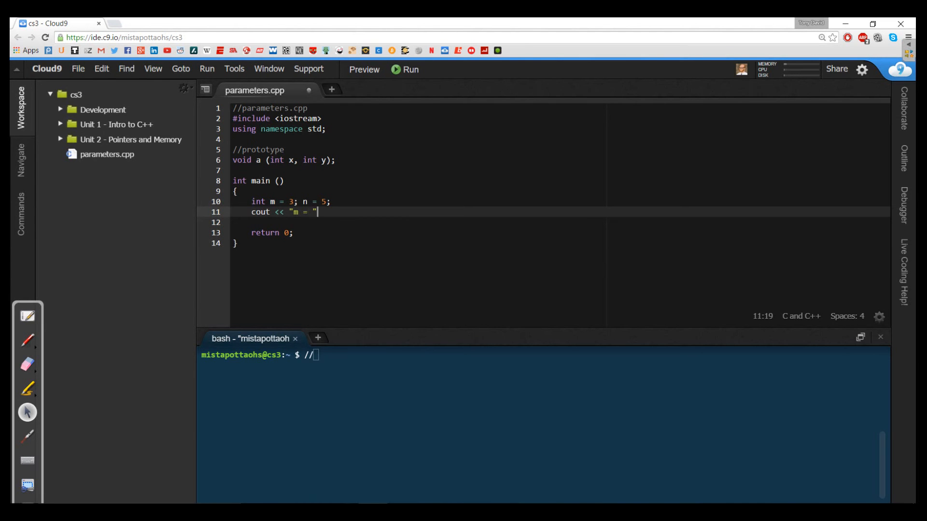
type("<< m << \", n = \" << n << endl;")
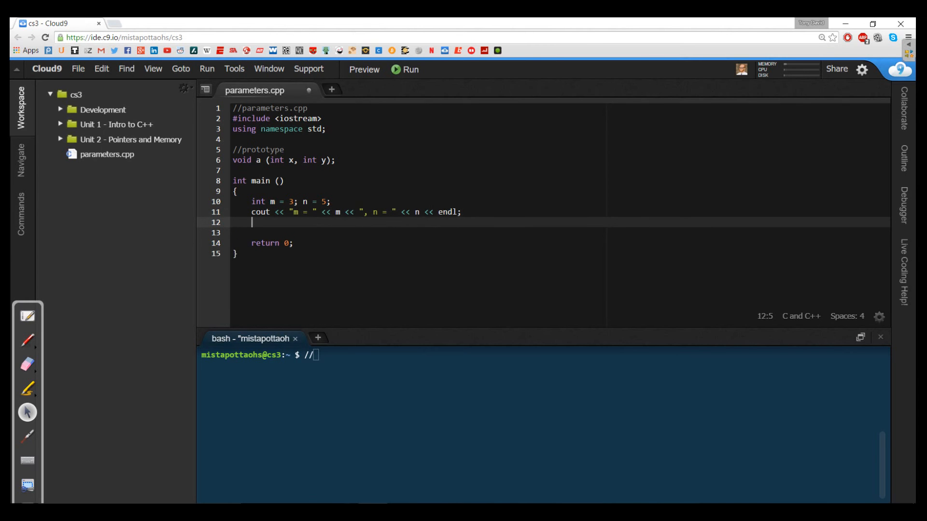
Call a(m, n); then repeat the cout line printing "m = " and ", n = " values
type("a(m)")
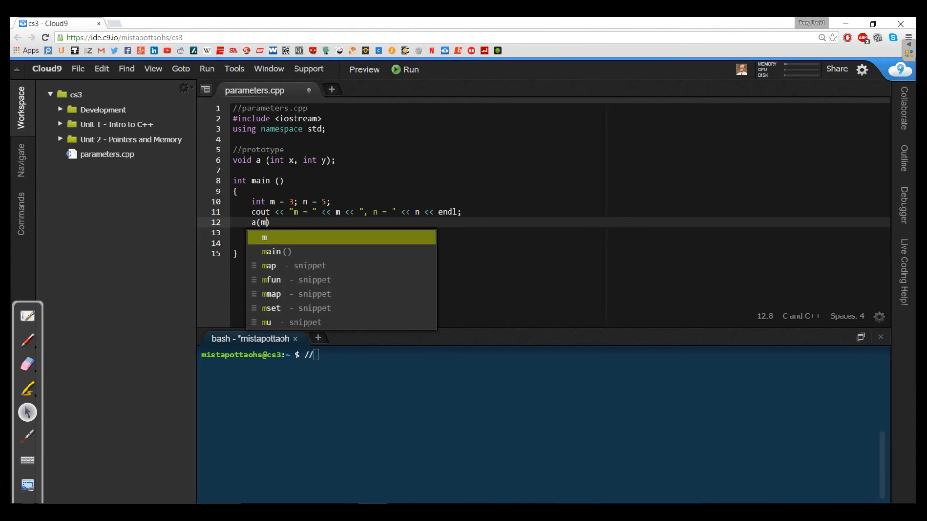
type(", n);")
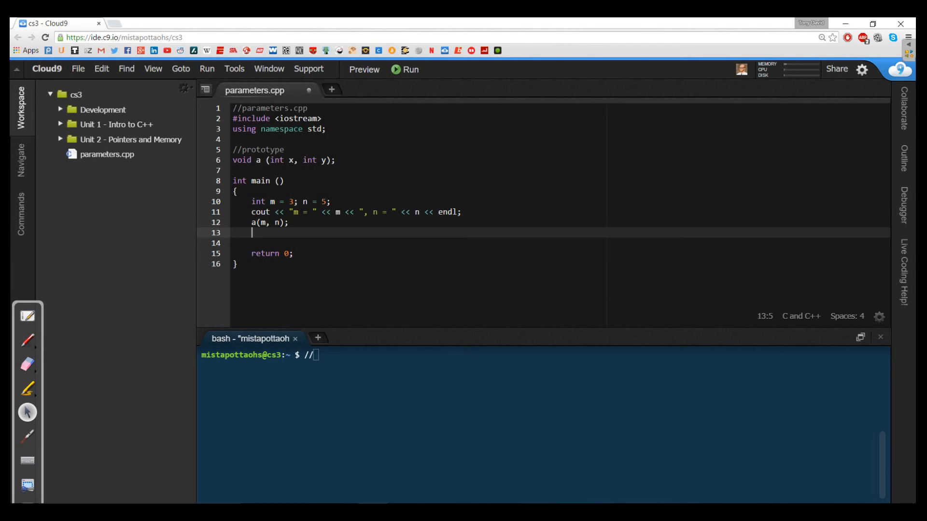
type("cout << \"m = \" << m << \", n = \" << n << endl;")
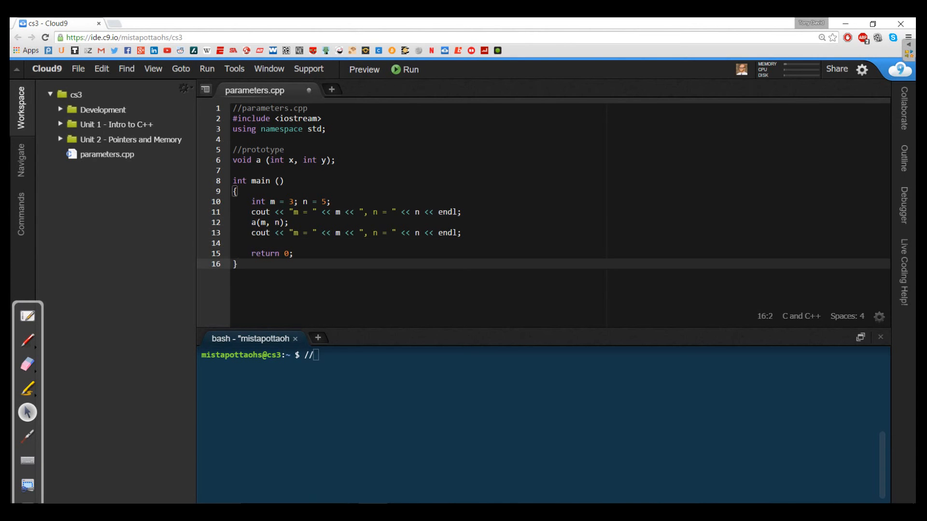
Define void a(int x, int y) below main, incrementing x and y and printing both with endl
type("void a")
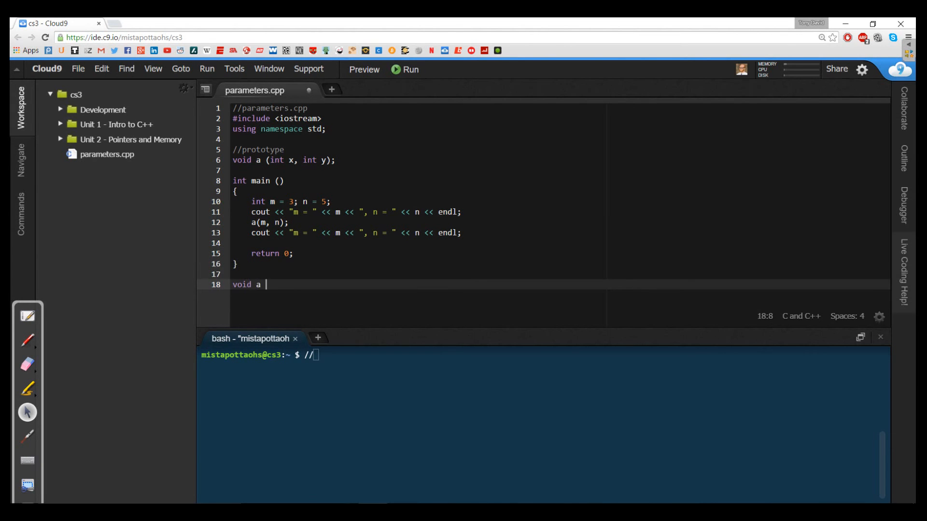
type("(int x, in ty")
type("{")
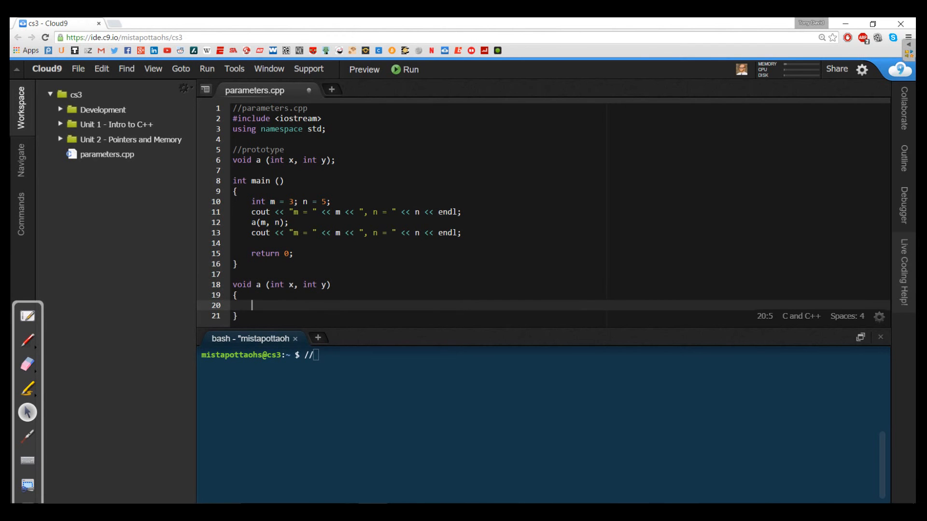
type("x ++; y +")
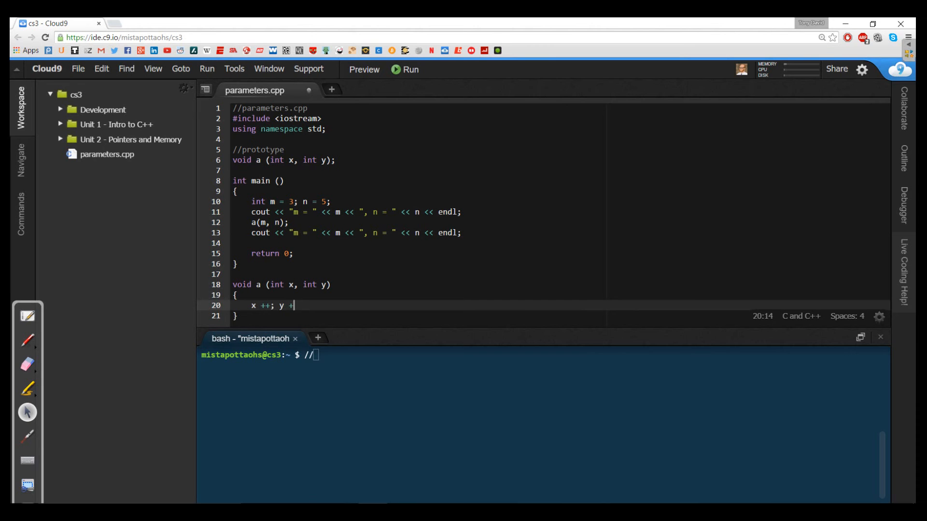
type("+;")
type("cout")
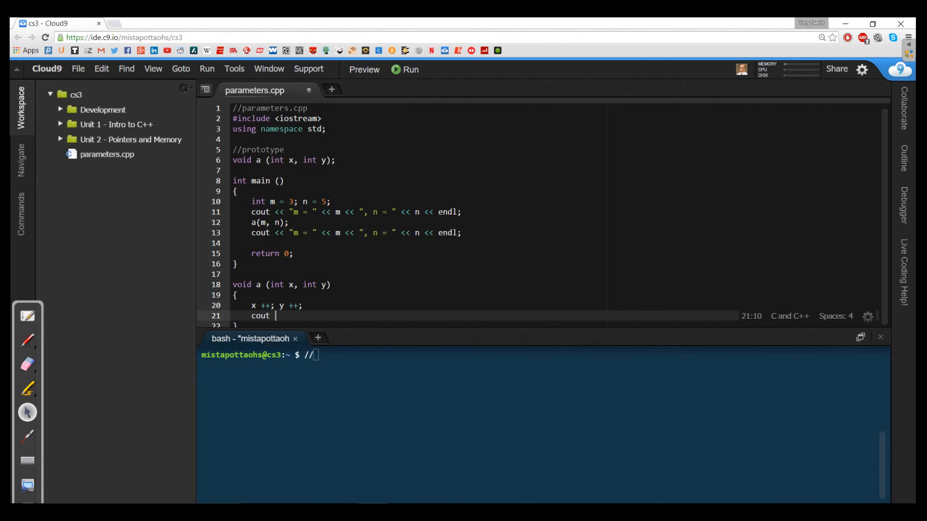
type("<< \"x \"")
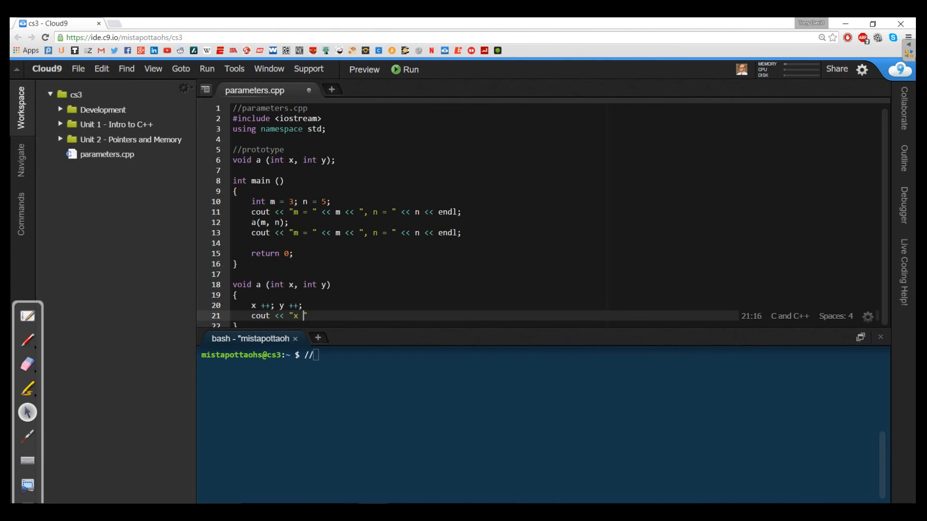
type("= \" << x")
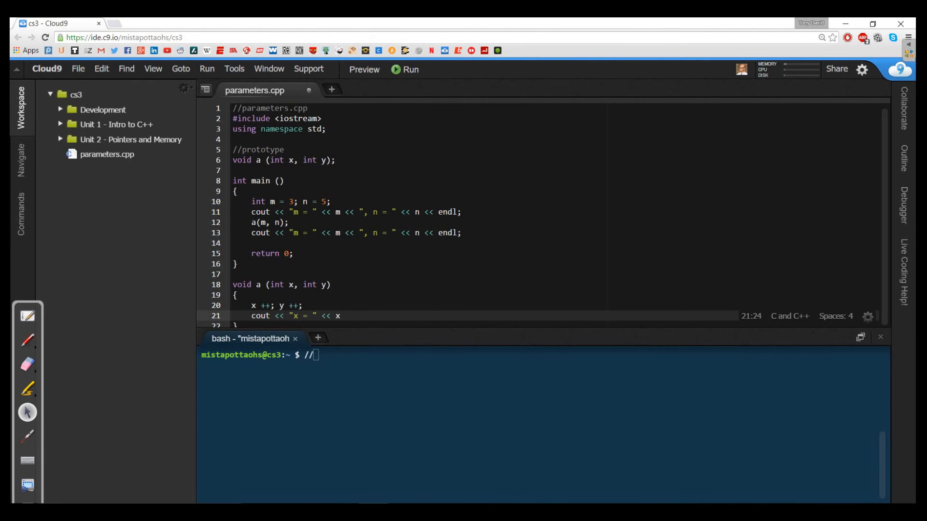
type("<< \", \"")
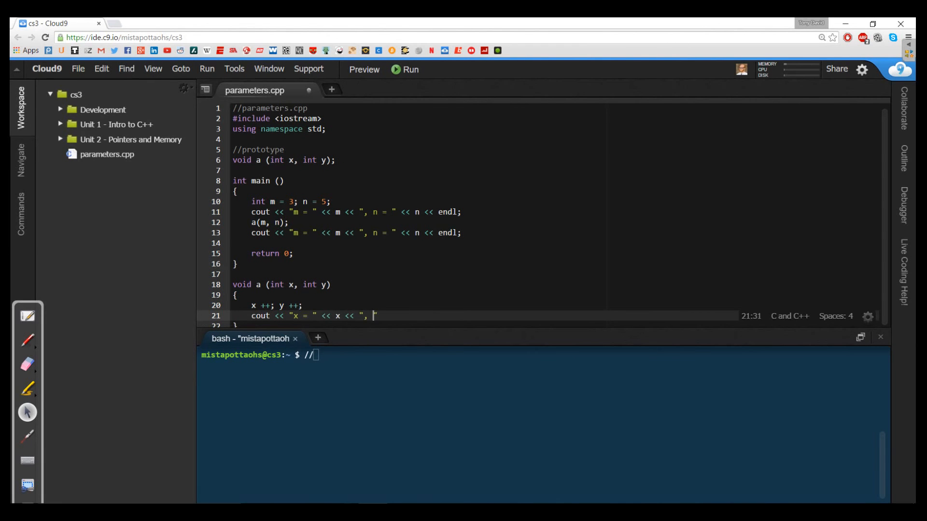
type("y = \"<")
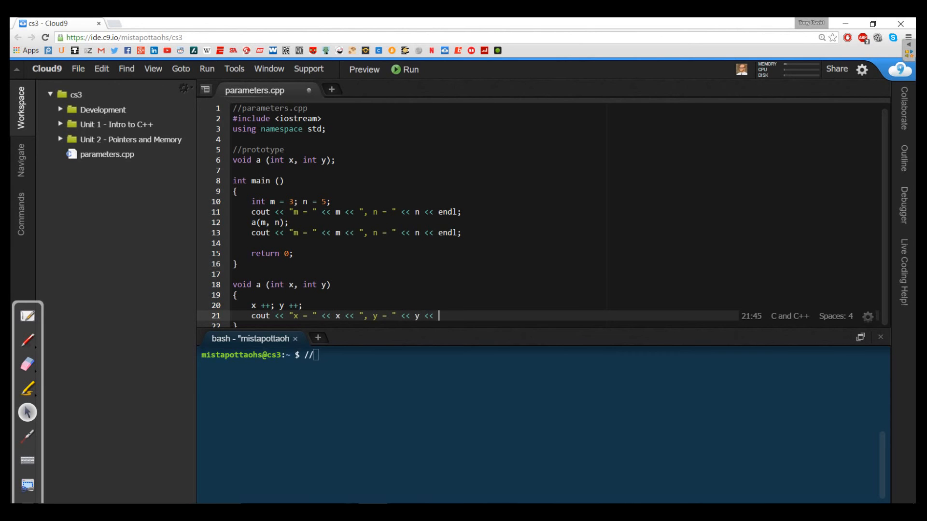
type("endl;")
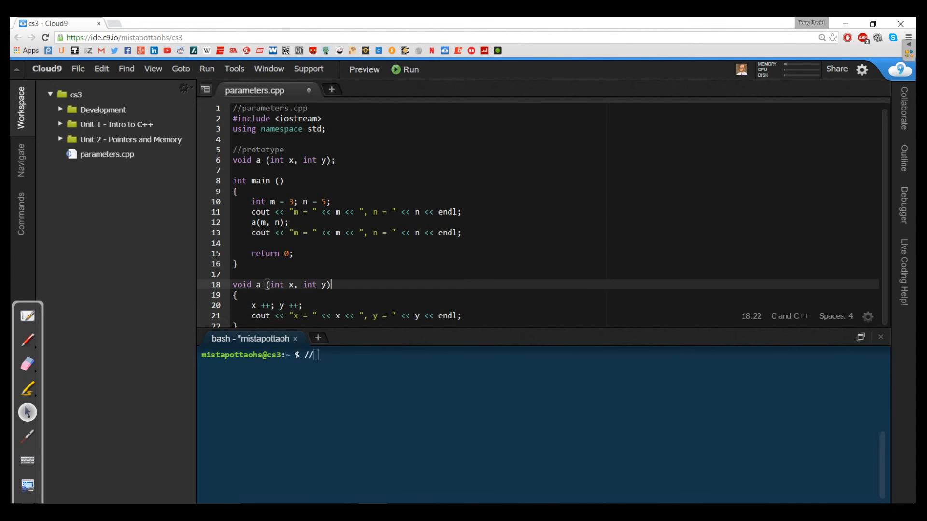
Comment a's header with //parameters passed by value and save the file
type("//")
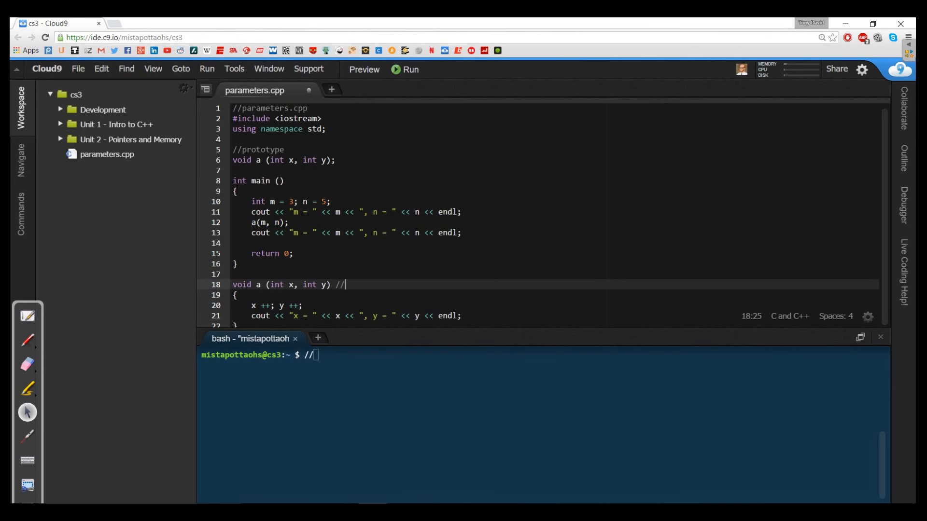
type("parameters pa")
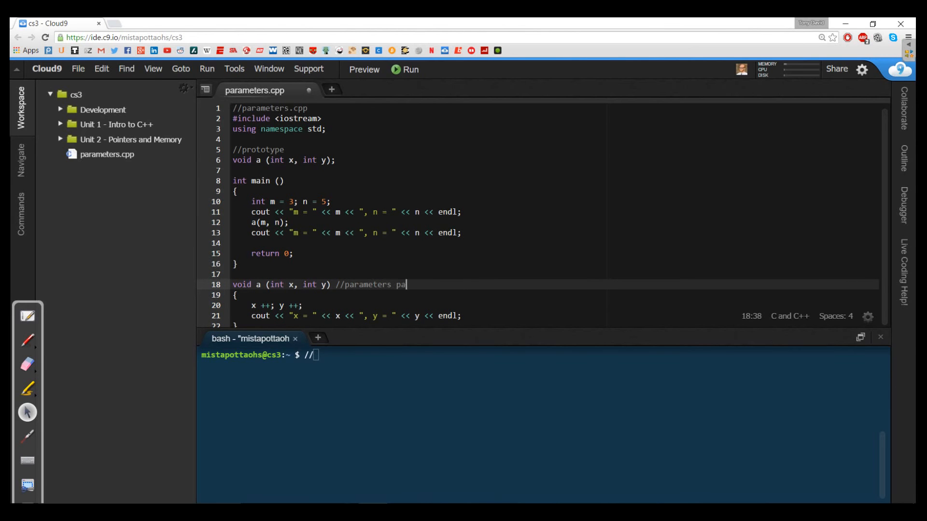
type("ssed by value")
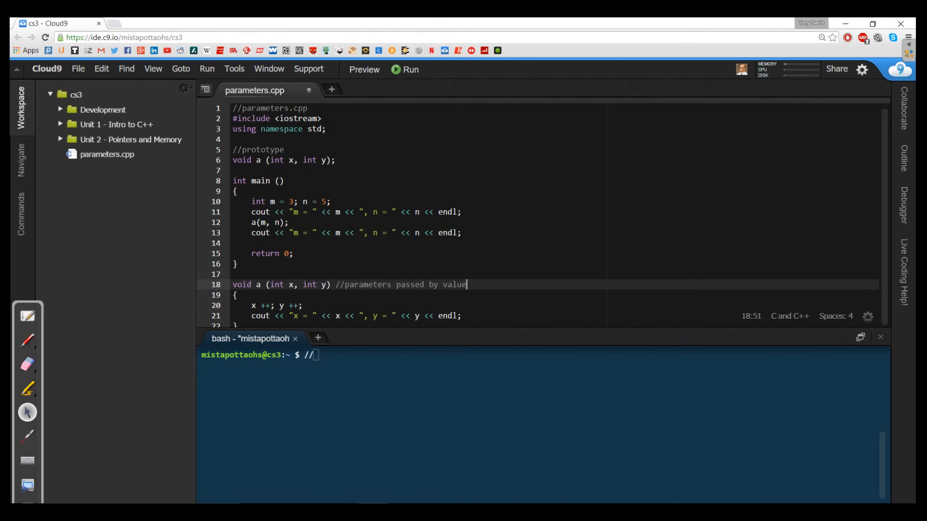
key("ctrl+s")
type("g++")
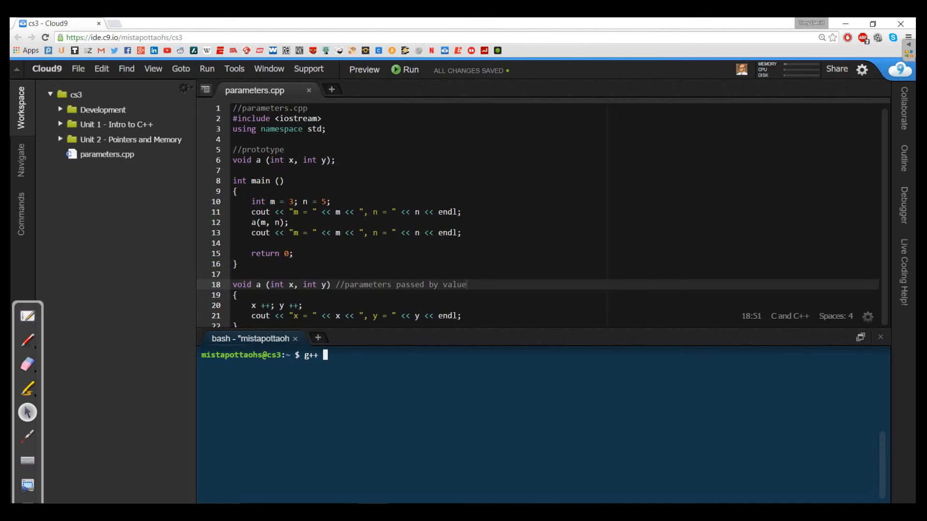
Compile with g++ parameters.cpp -o parameters.exe, then cd into workspace to retry
type("par")
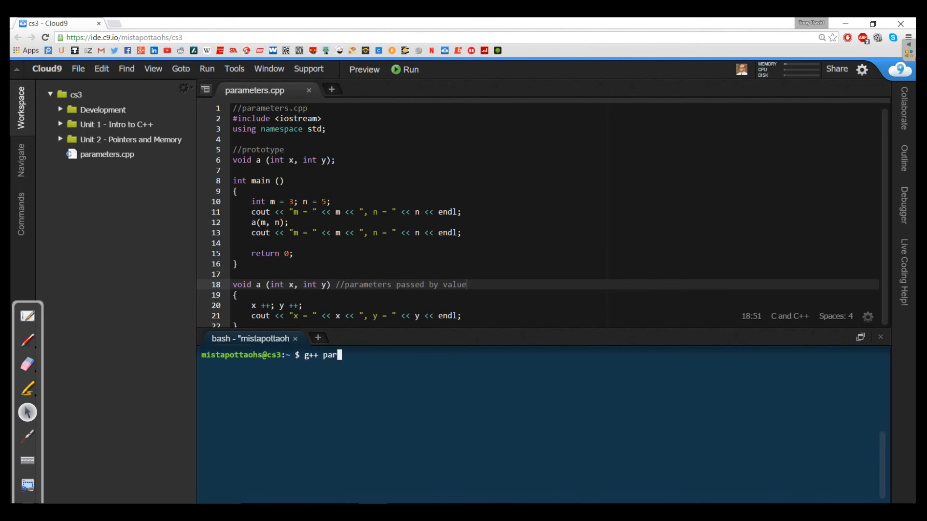
type("ameter")
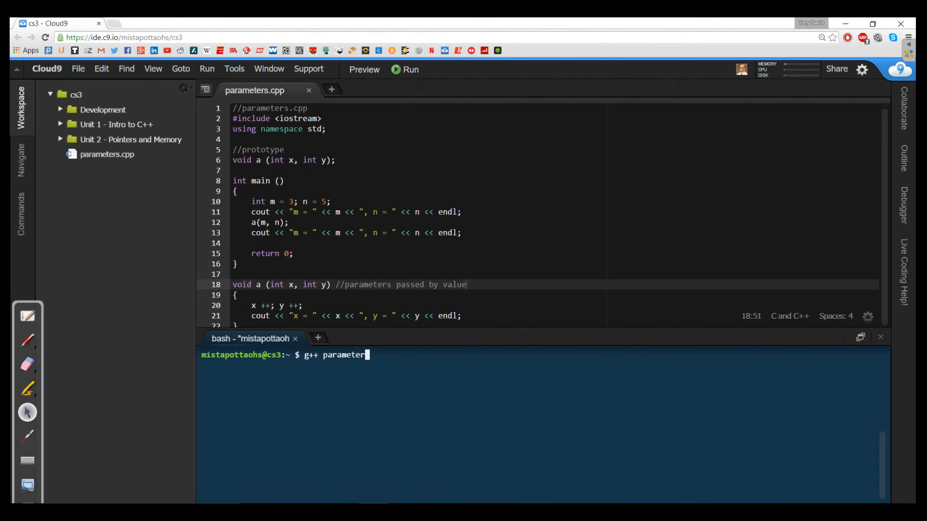
type("s.cpp -o")
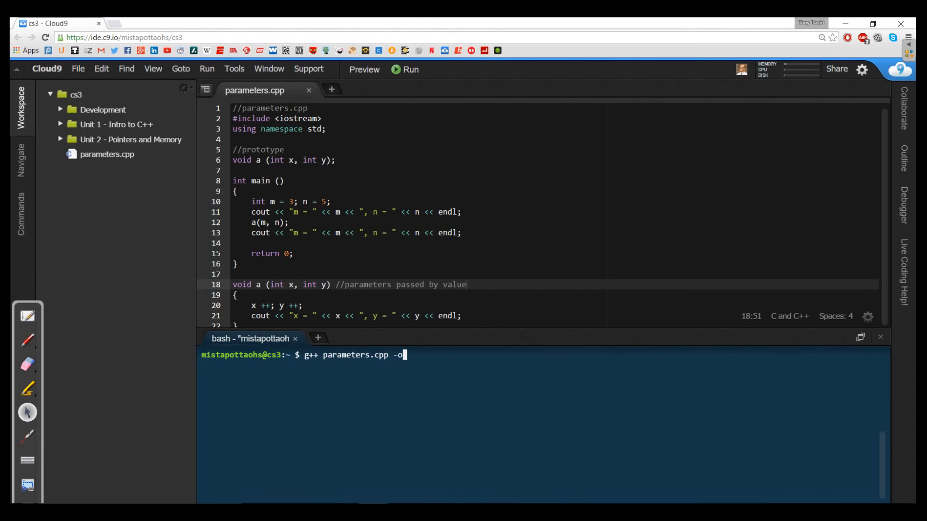
type("parameters.exe")
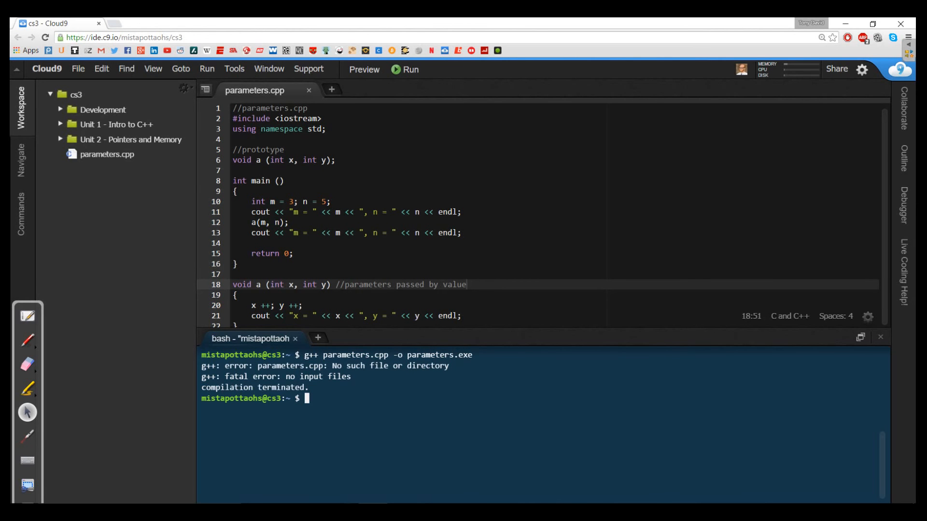
type("cd workspace/")
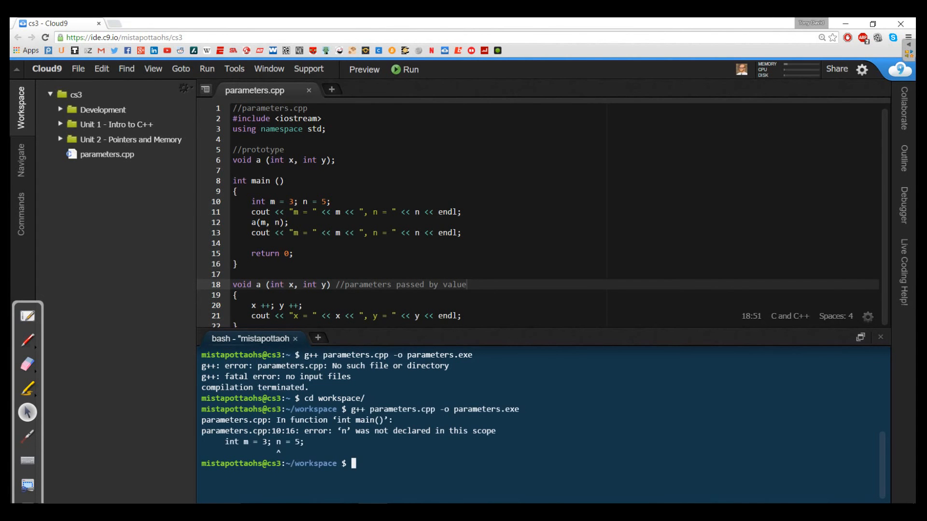
Change line 10 to int m = 3, n = 5;, recompile with g++, and run ./parameters.exe
left_click(292, 202)
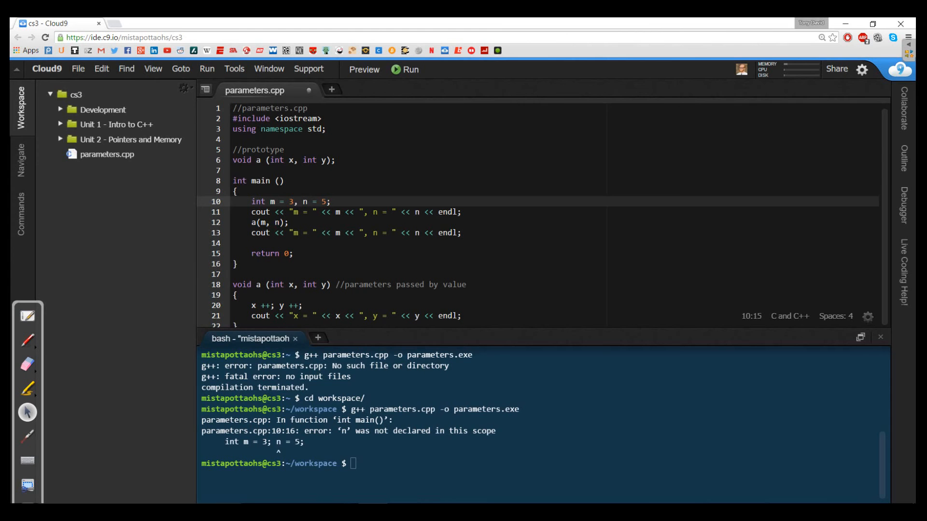
type("g++ parameters.cpp -o parameters.exe")
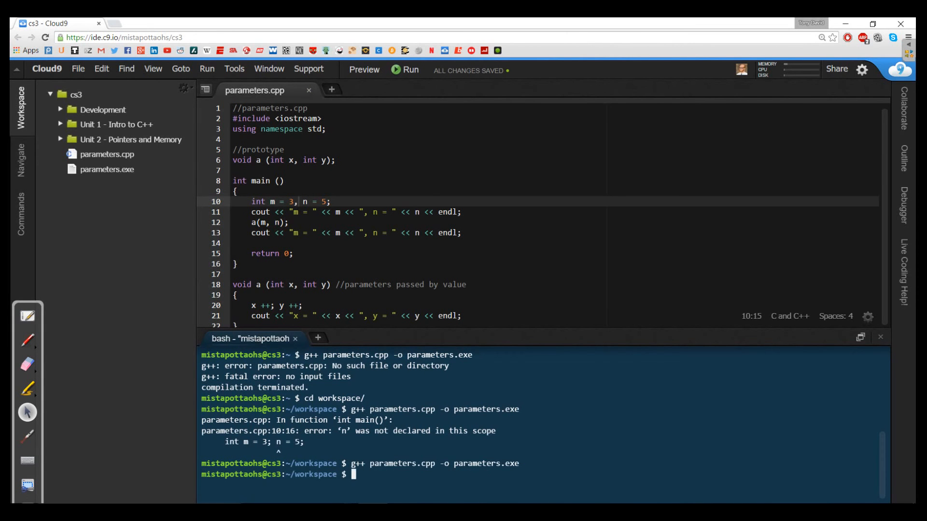
type("./parameters.exe")
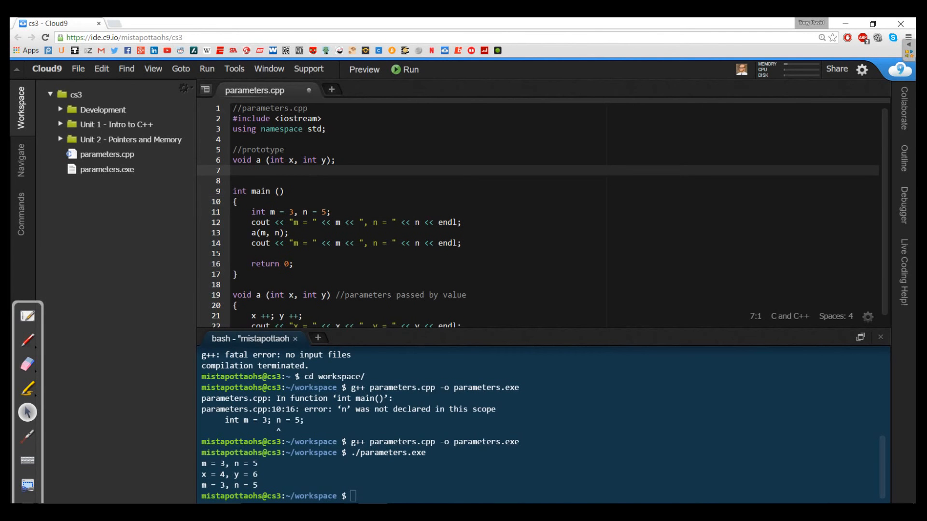
Declare the prototype void b(int x, int &y); below a's prototype
type("void b (int)")
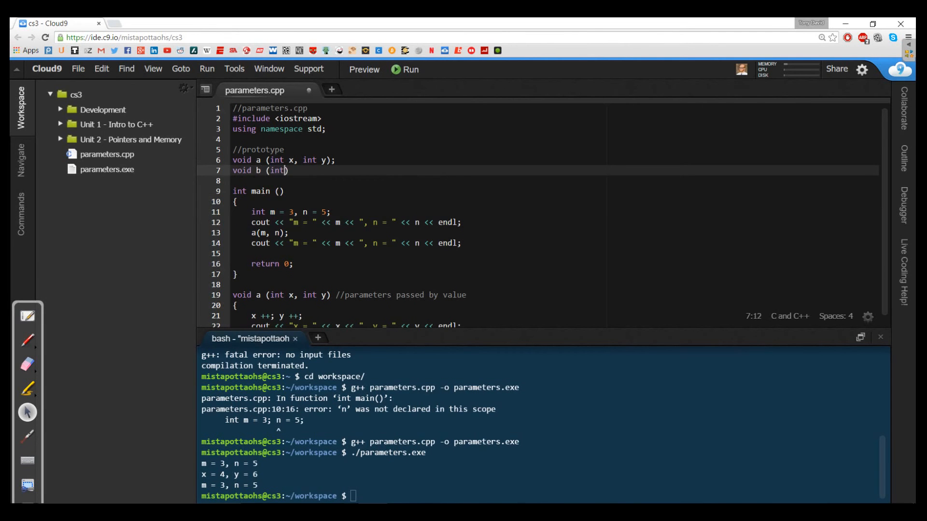
type("x, int")
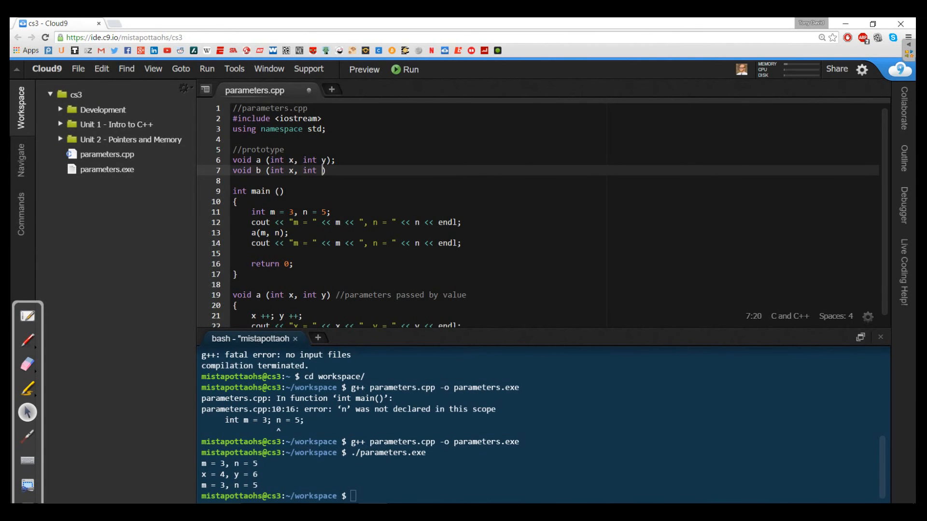
type("&")
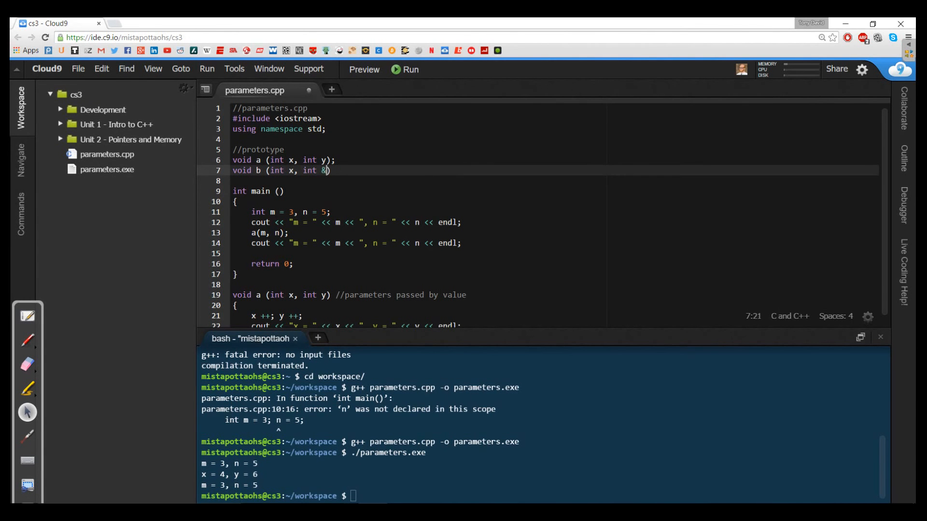
type("y);")
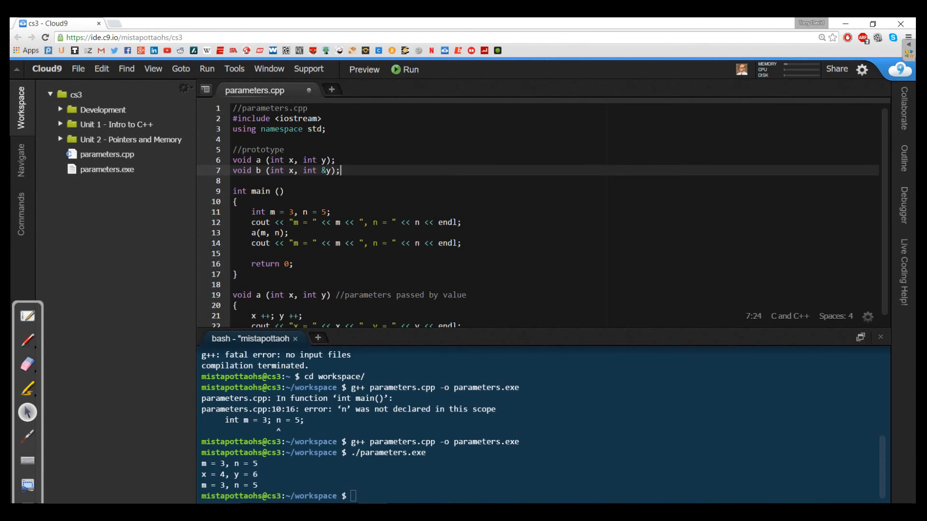
At the end of line 14 in main, call b(m, n); and print m and n again
left_click(462, 242)
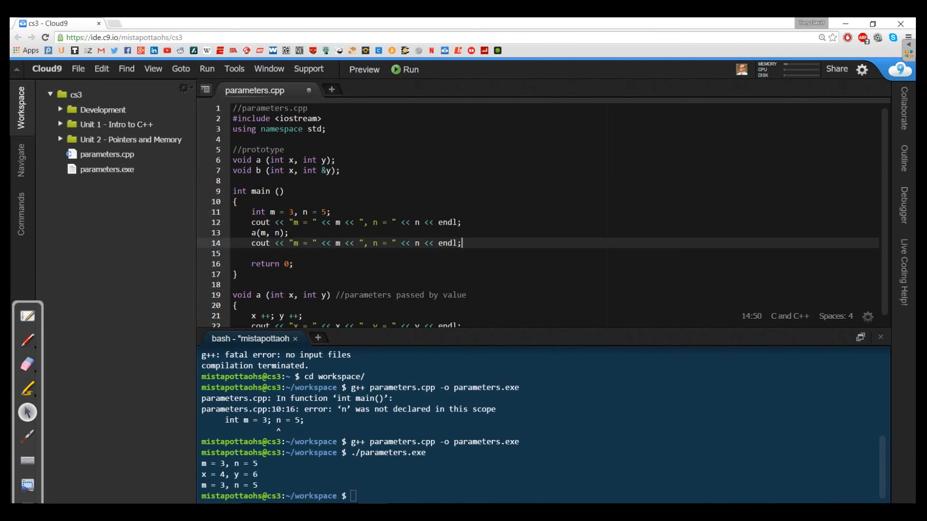
type("b()")
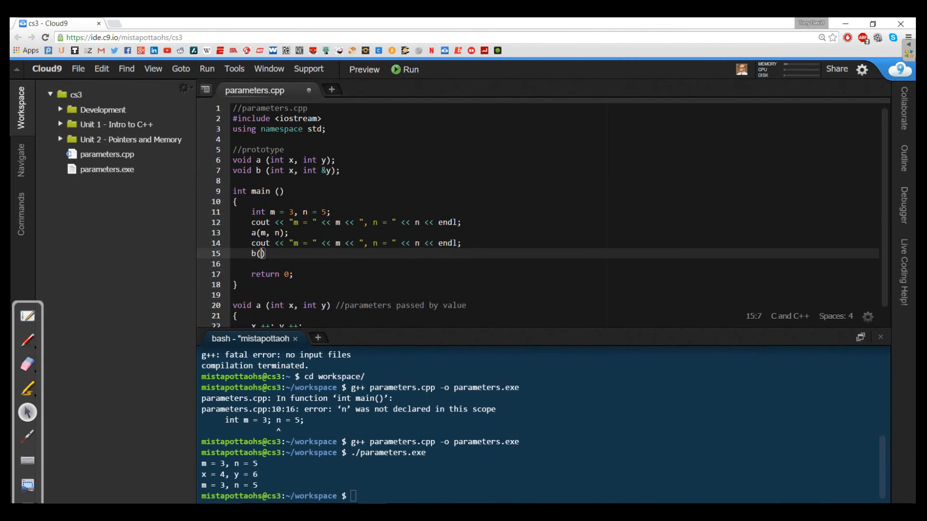
type("m, n);")
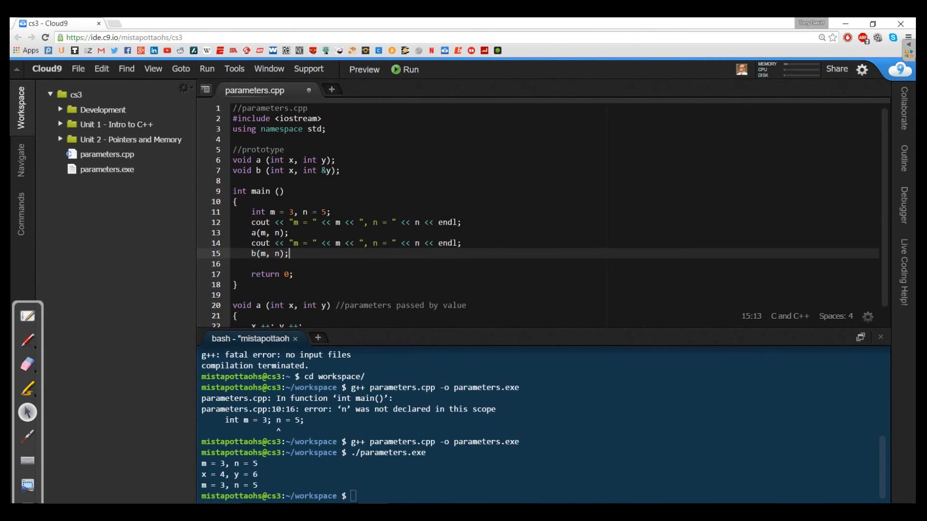
type("cout <<")
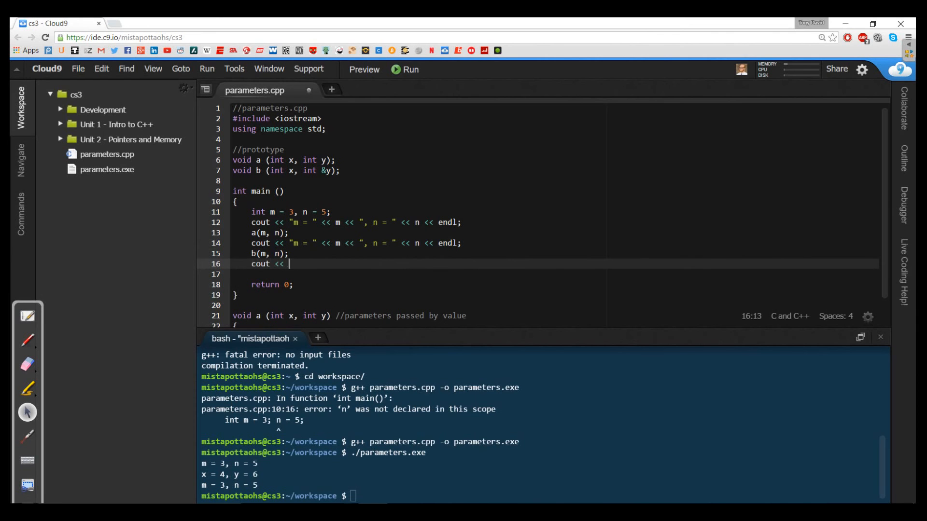
type("\"")
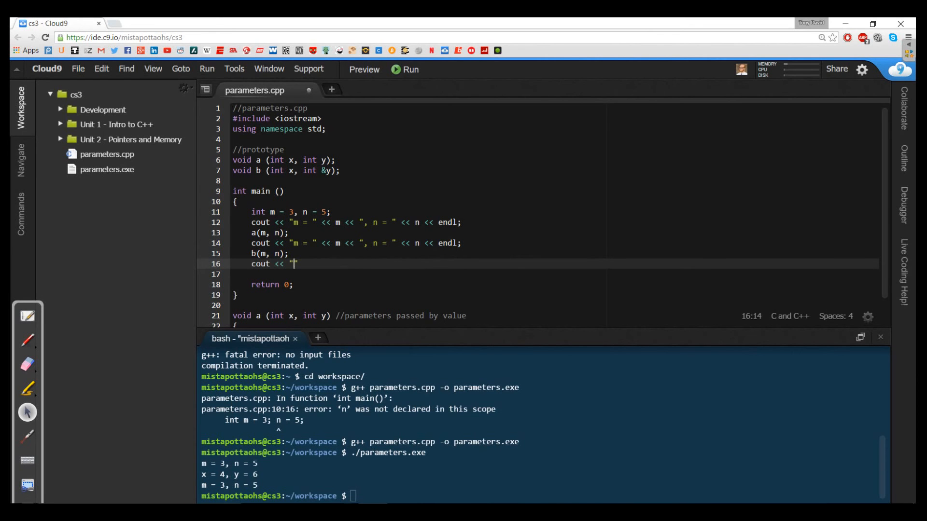
type("m = \" << m << \", n = \" << n << endl;")
left_click(545, 496)
type("g++ parameters.cpp -o parameters.exe")
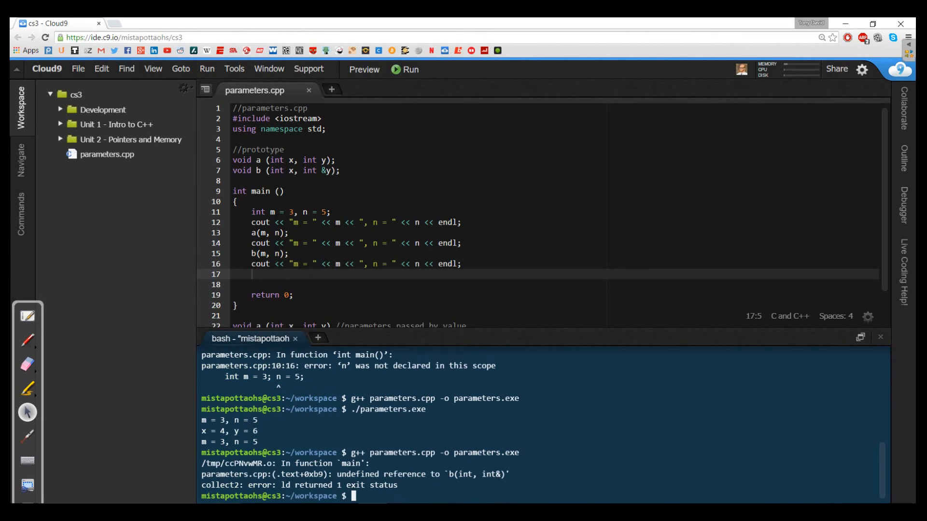
At the bottom of the file, define void b(int x, int &y) incrementing x and y
left_click(284, 191)
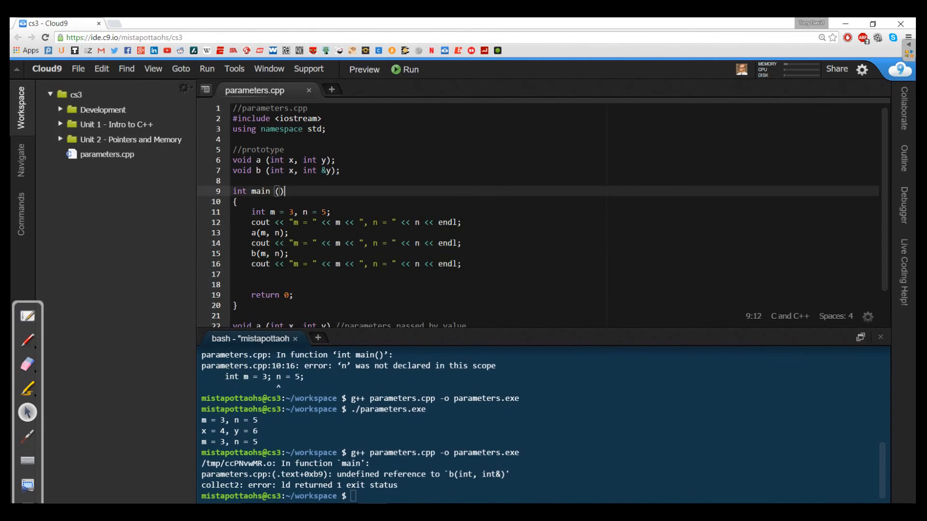
scroll("down", 3)
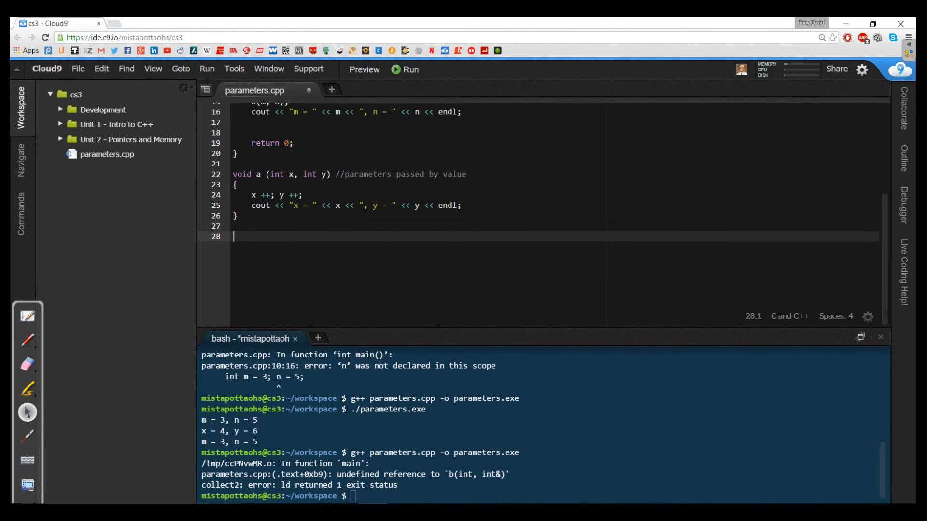
type("void b")
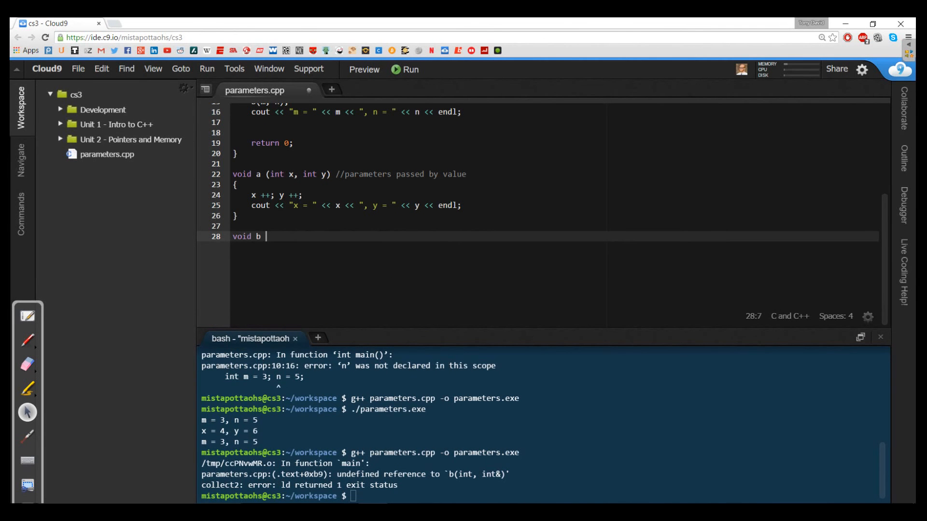
type("(int x, in t")
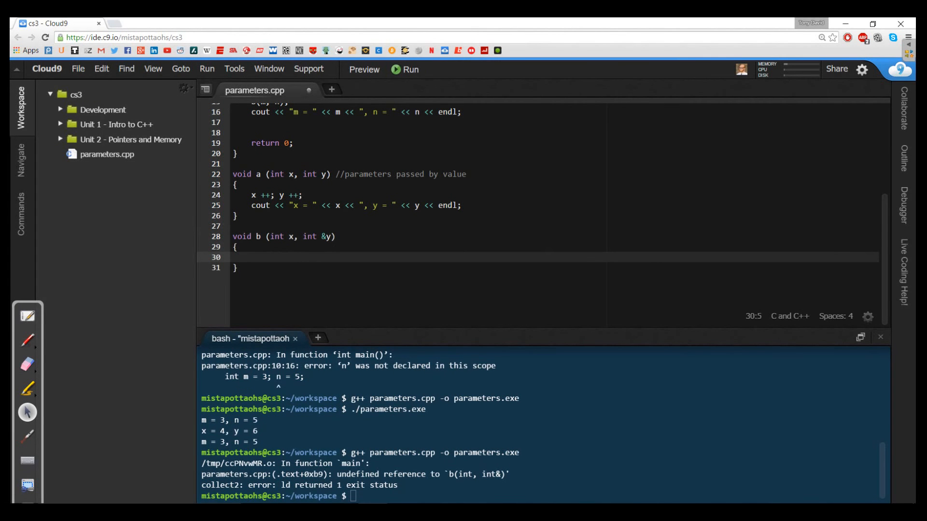
type("x ++;")
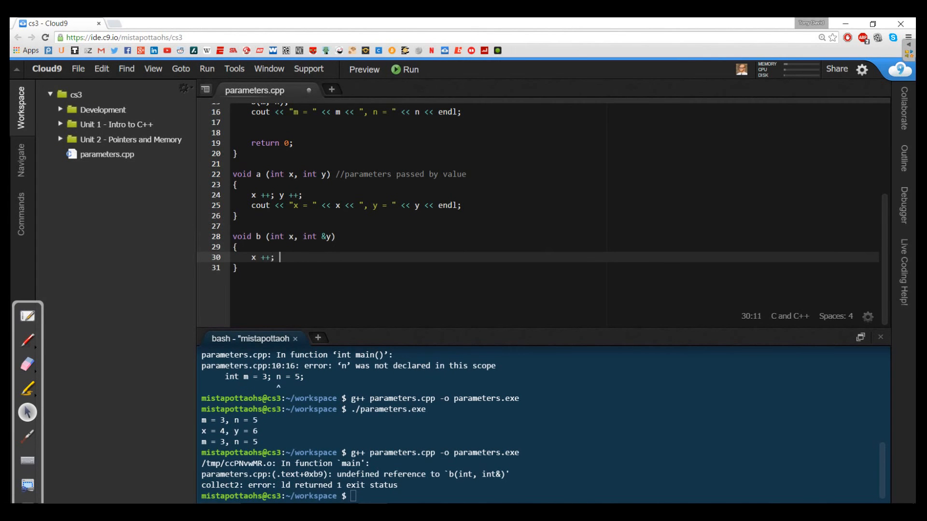
type("y ++;")
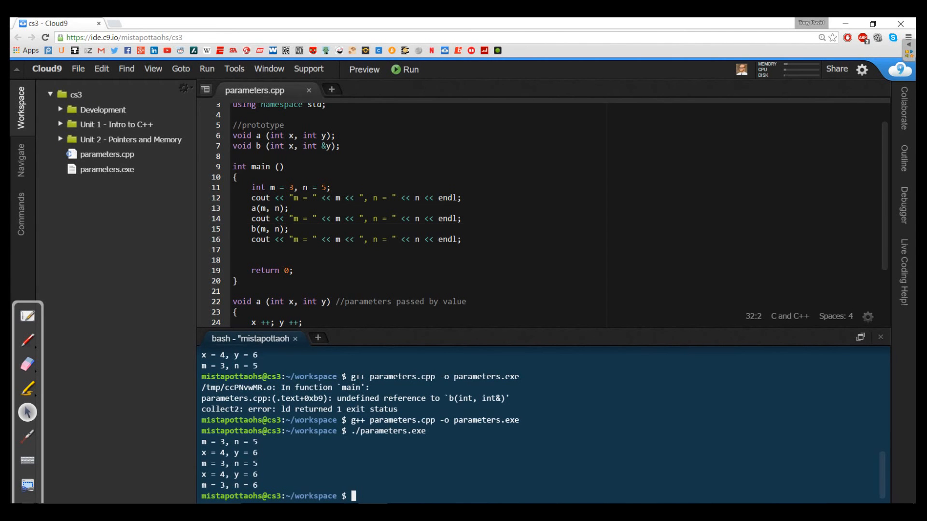
Scroll down through parameters.cpp past function b's new output line
scroll("down", 3)
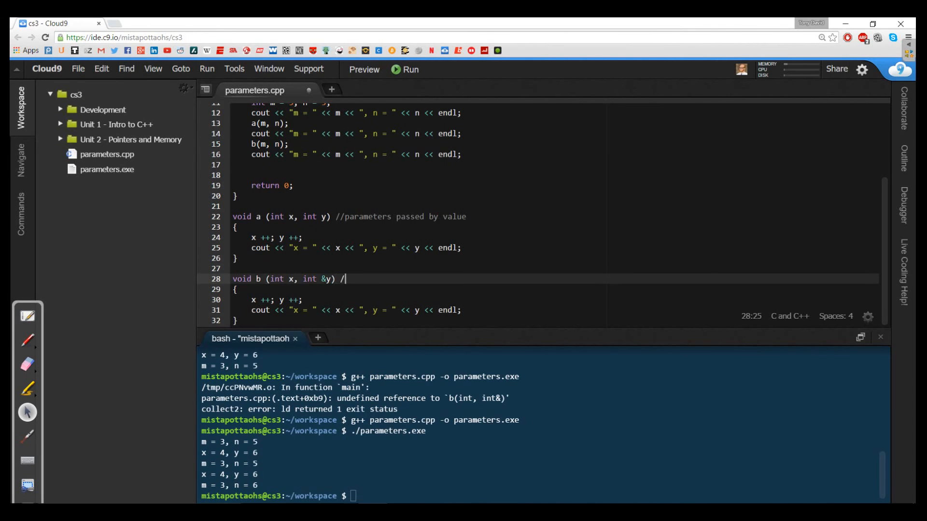
Comment b's header noting that its y parameter is passed by reference
type("/y para")
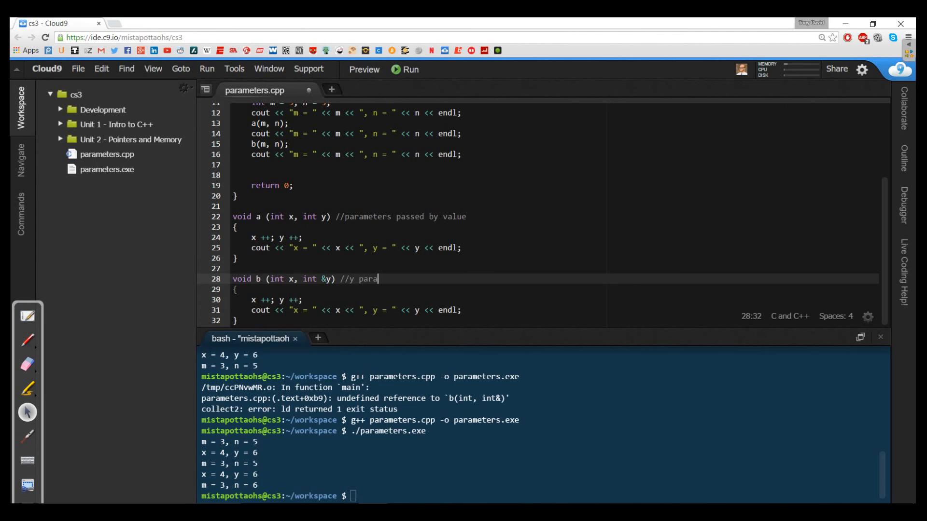
type("meters has been passed by")
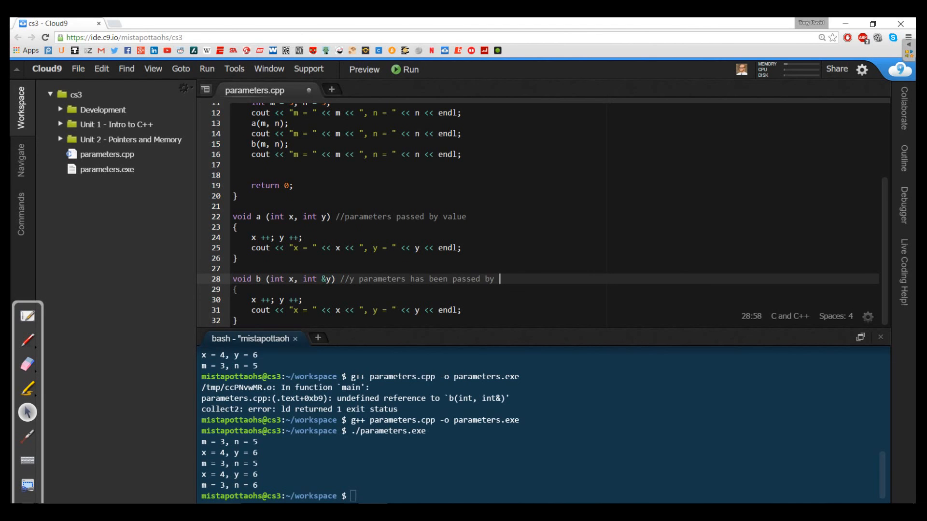
type("referec")
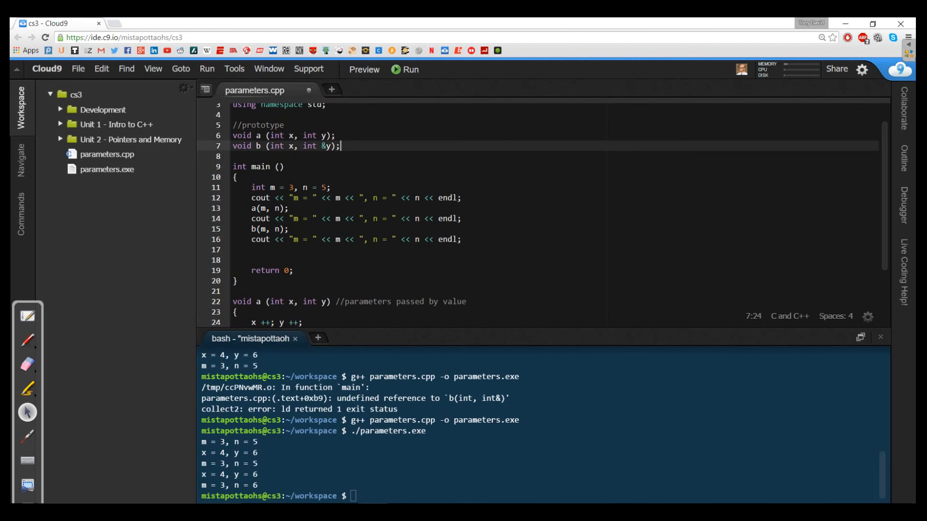
Declare the prototype void c(int &x, int &y); alongside the other prototypes
type("void c (")
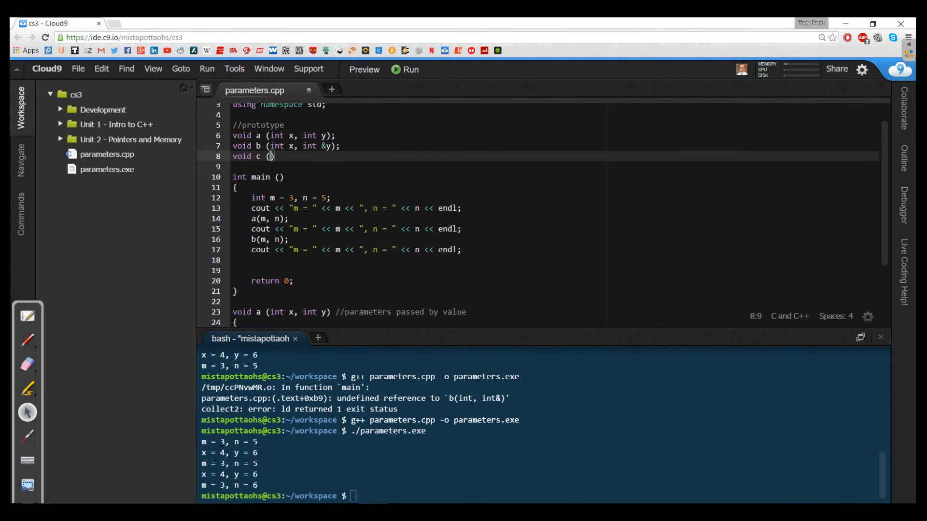
type("int &x,")
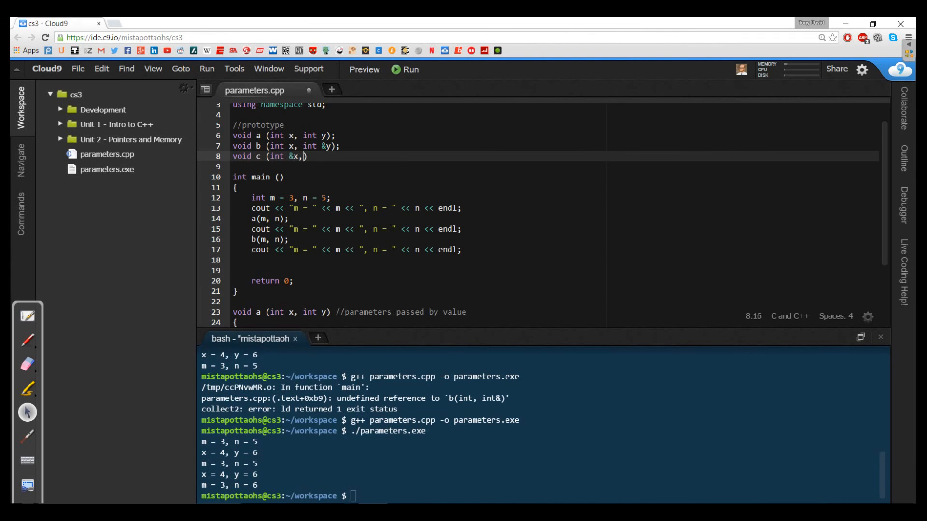
type("int &")
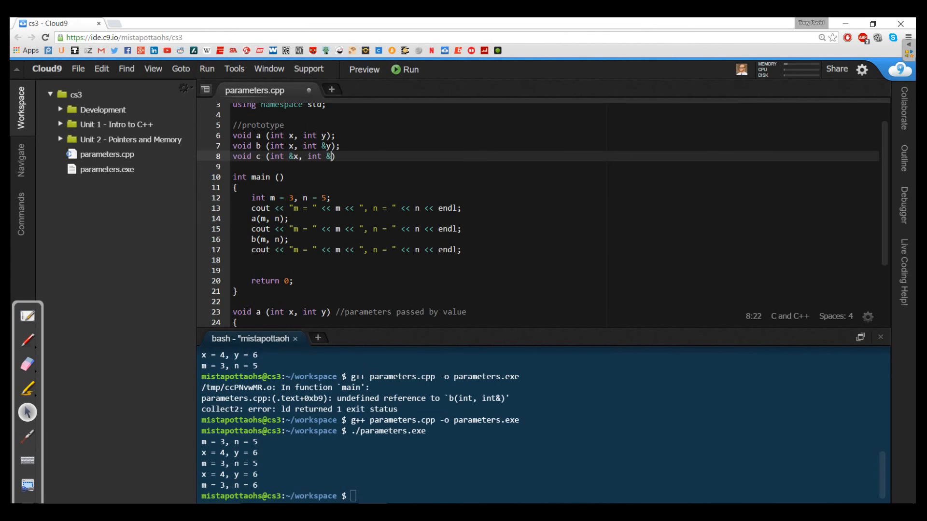
type("y);")
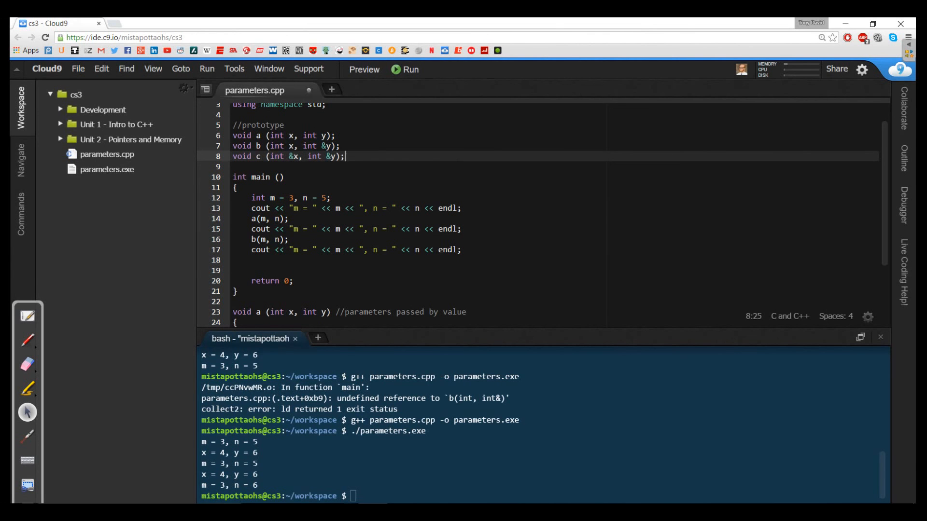
Add a c(m, n) call after b's output line in main
left_click(460, 250)
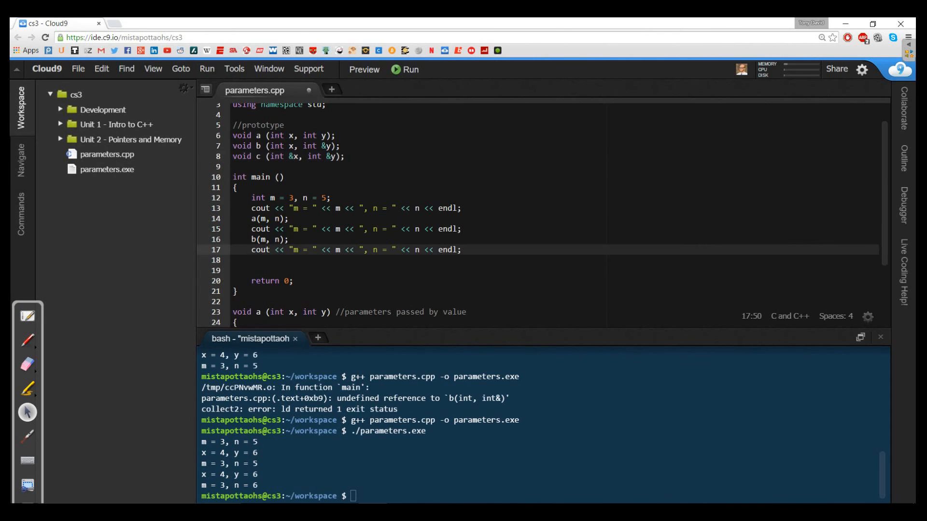
type("c(m, n);")
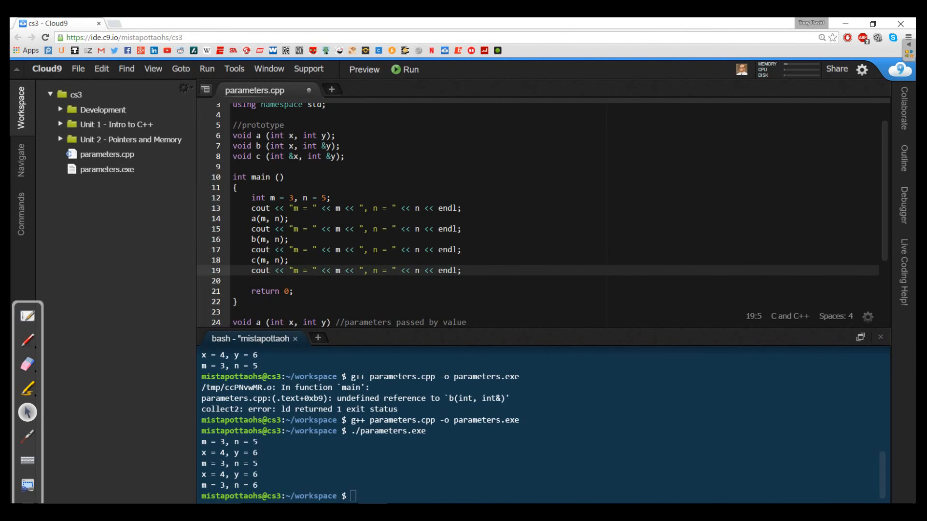
scroll("down", 3)
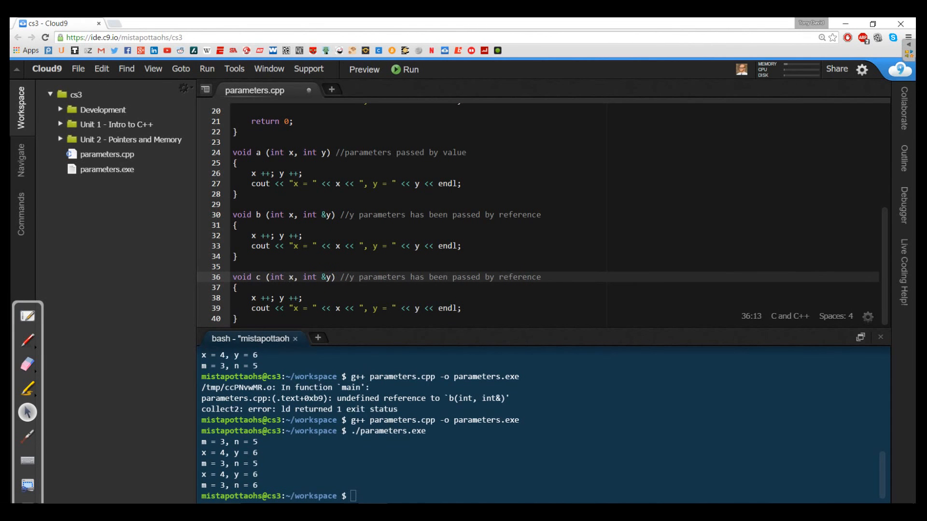
Make c take x by reference, reword its comment to 'both', and enter g++ parameters.cpp -o parameters.exe
type("&")
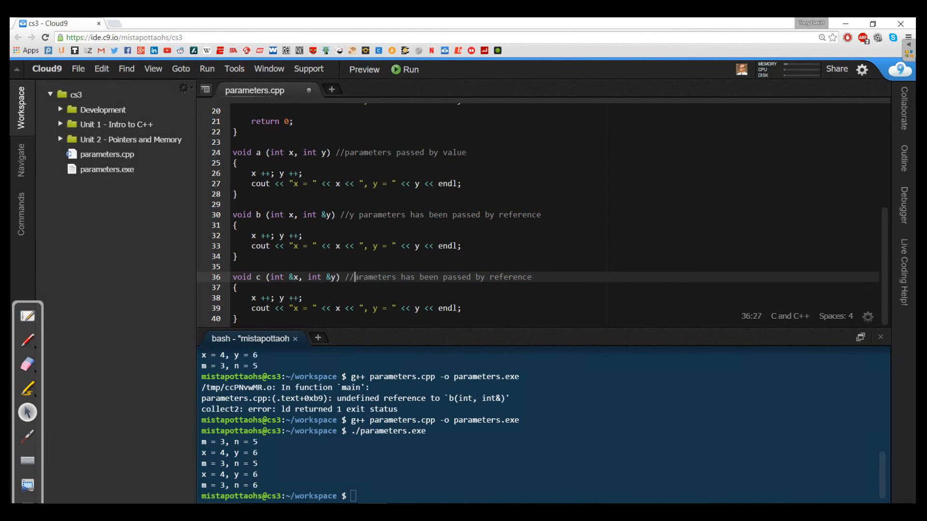
type("both")
left_click(544, 496)
type("./parameters.exe")
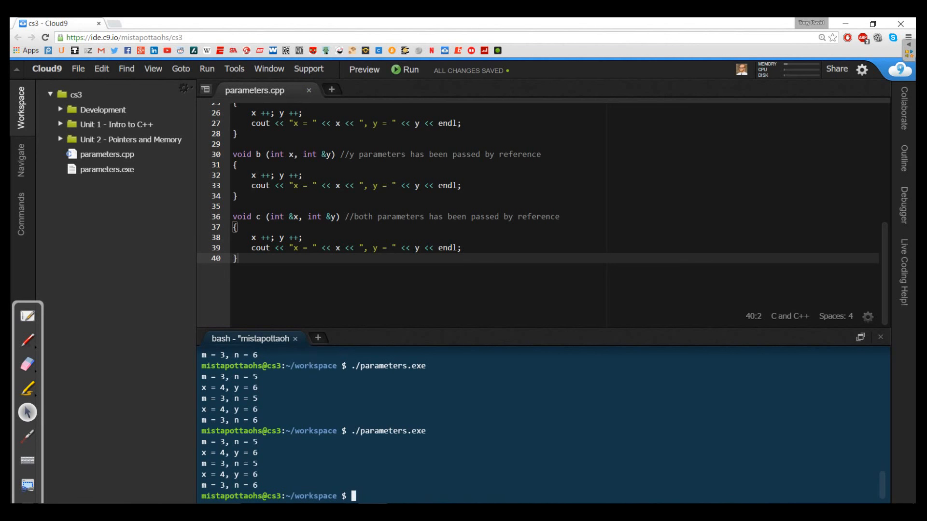
type("g++ parameters.cpp -o parameters.exe")
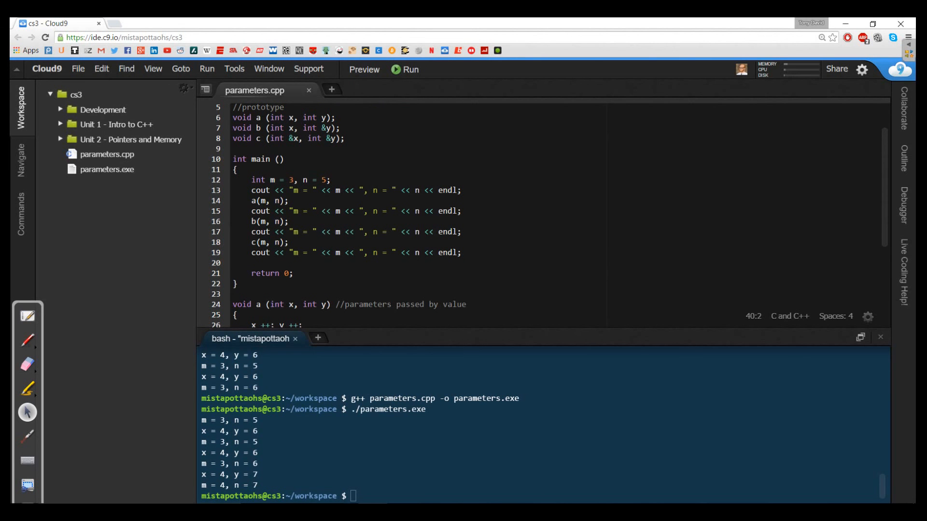
Scroll through parameters.cpp reviewing main and the functions after the rebuild
scroll("down", 3)
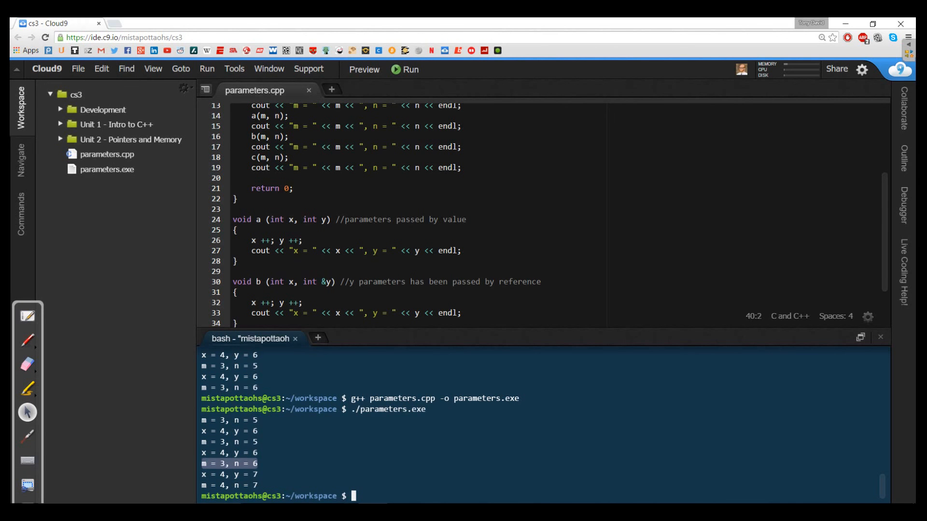
scroll("down", 3)
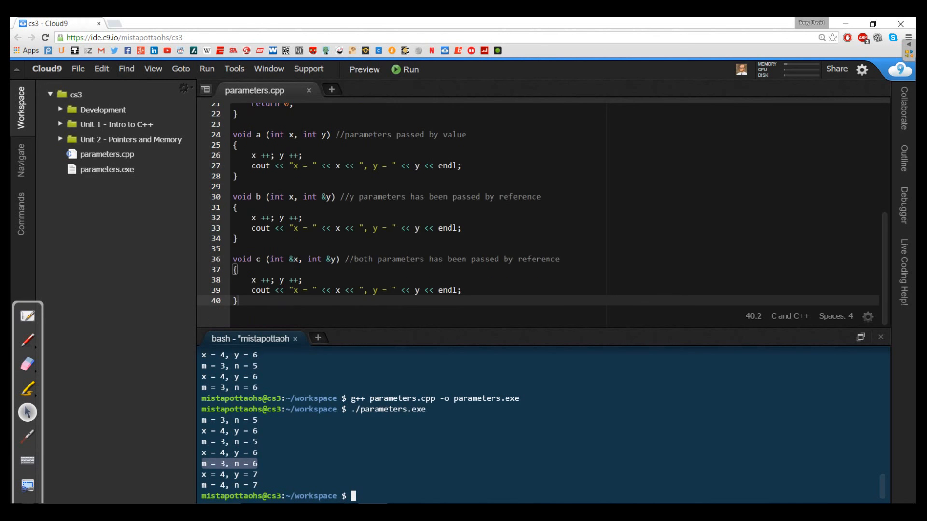
scroll("down", 3)
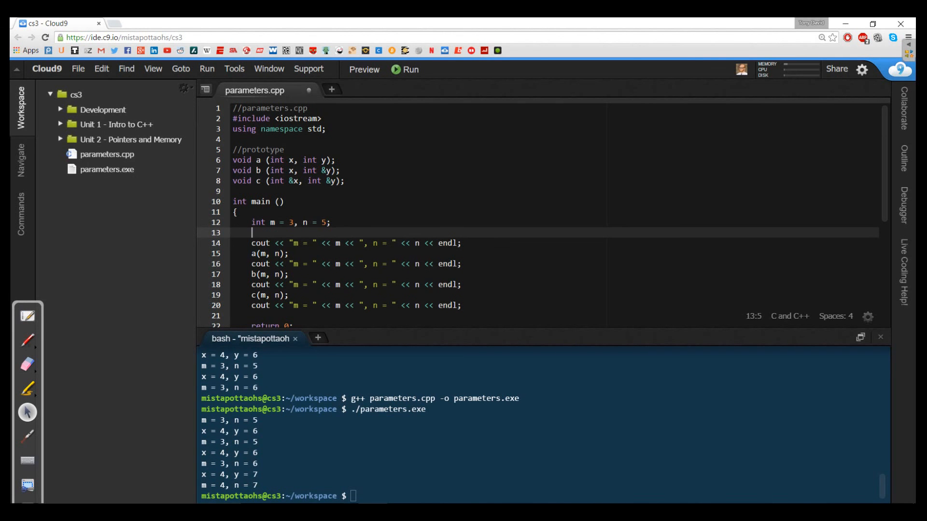
Write a cout line printing the addresses &m and &n after their declaration
type("cout << \"")
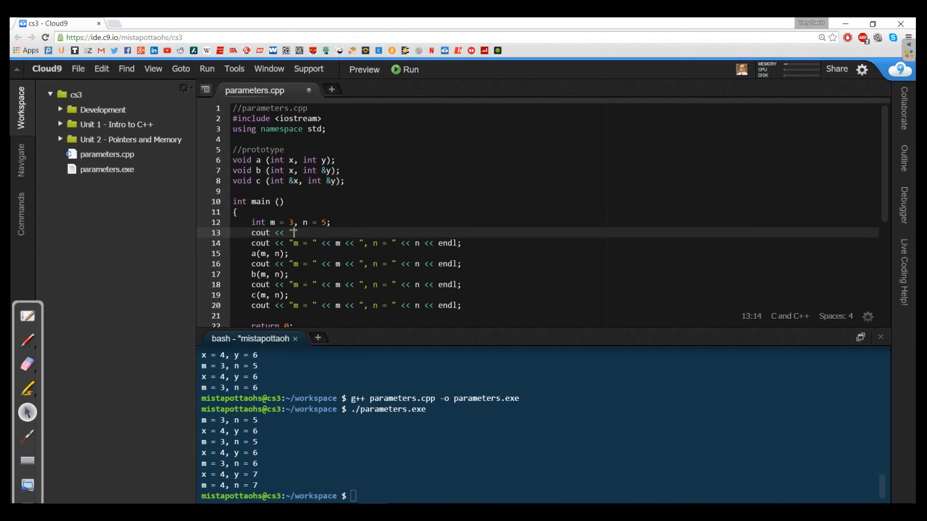
type("&m = \" << &m")
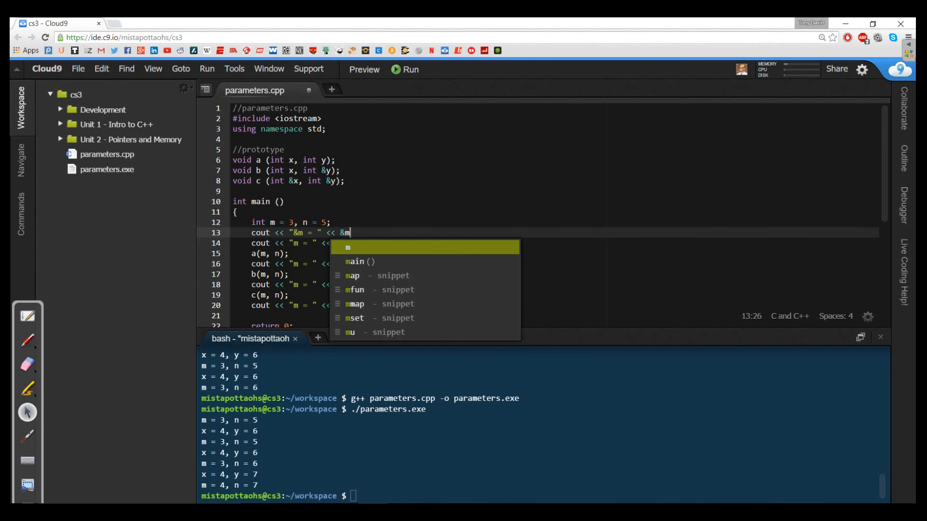
type("<<")
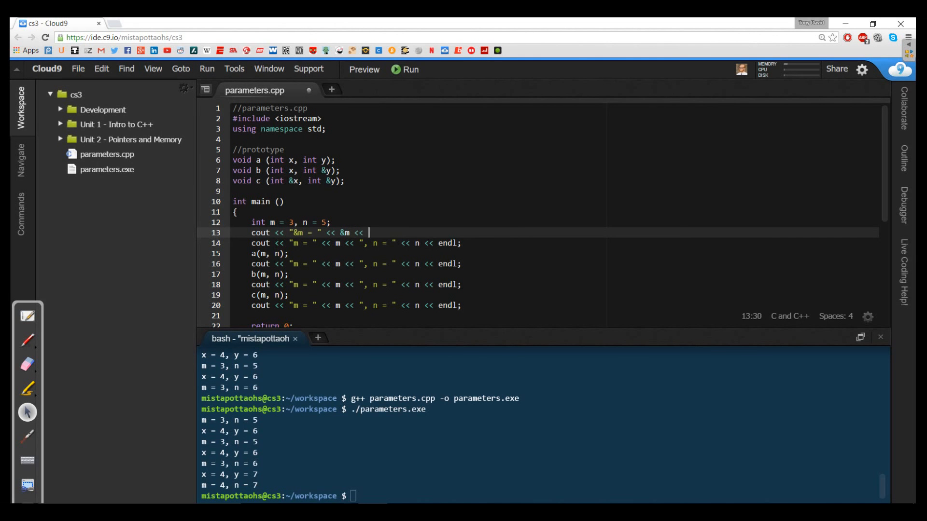
type(", &m\"")
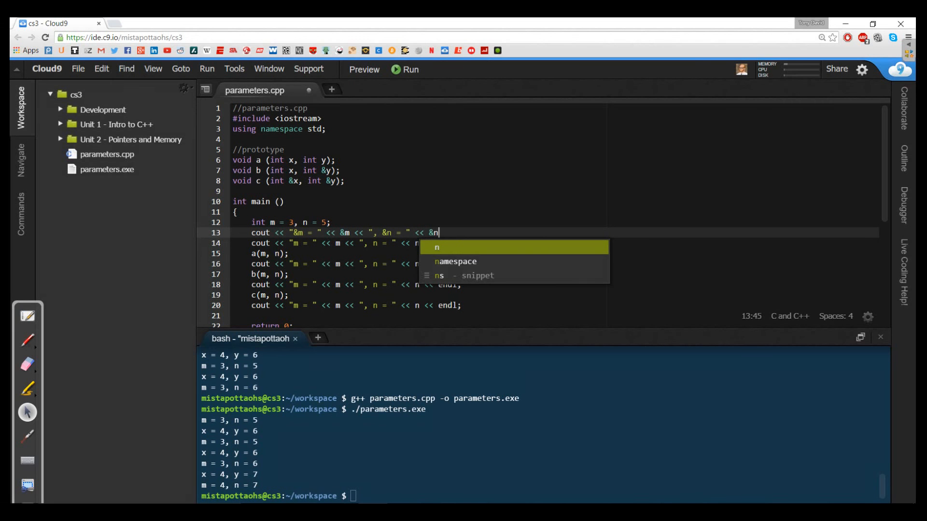
type("<< endl")
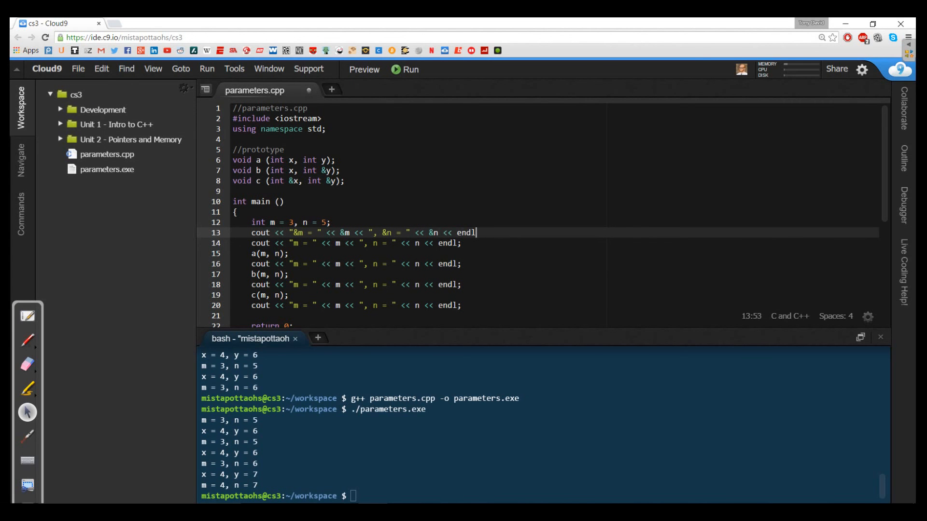
type("<< endl")
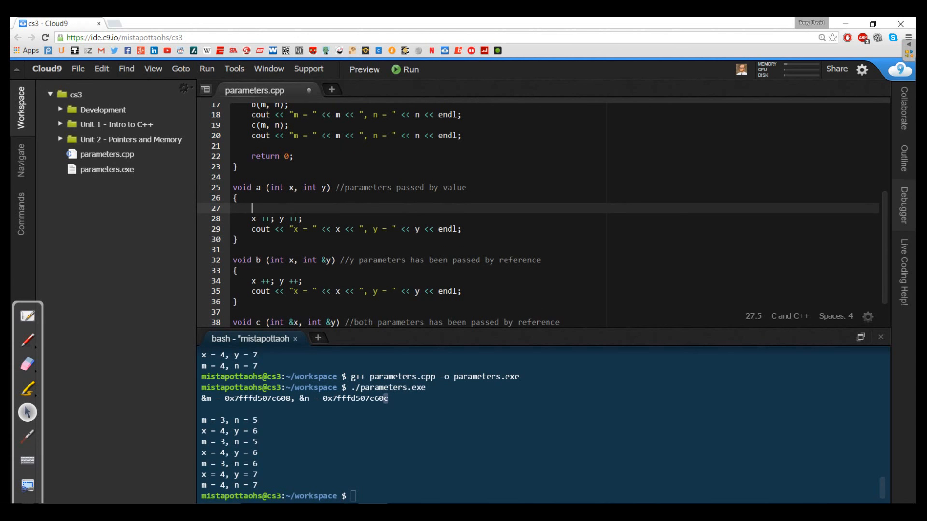
Add cout lines printing &x and &y atop functions a, b and c, then save
type("cout << \"\"")
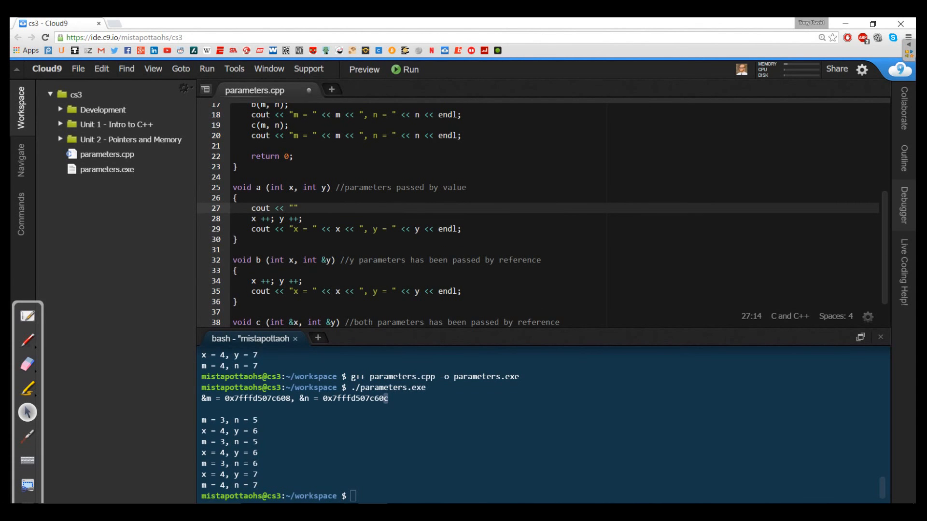
type("&x =")
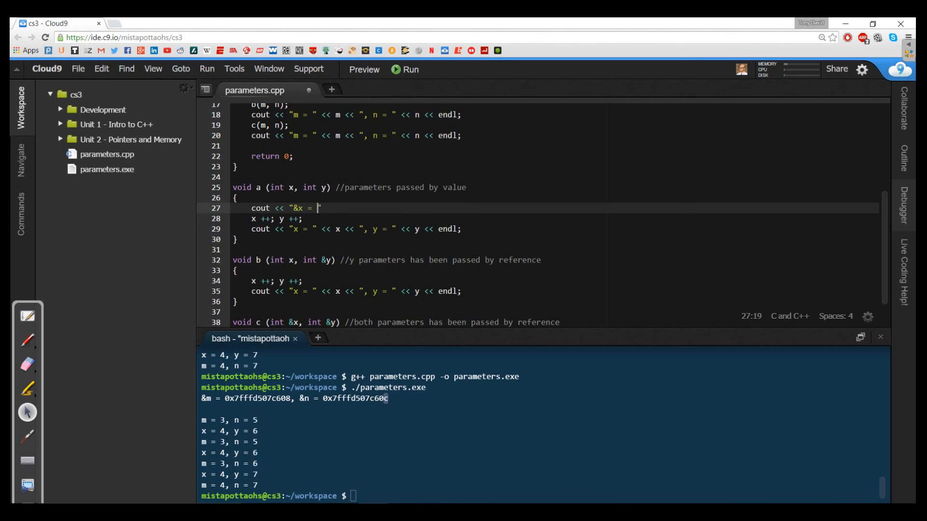
type("<< &x << \", &y = \" << &y")
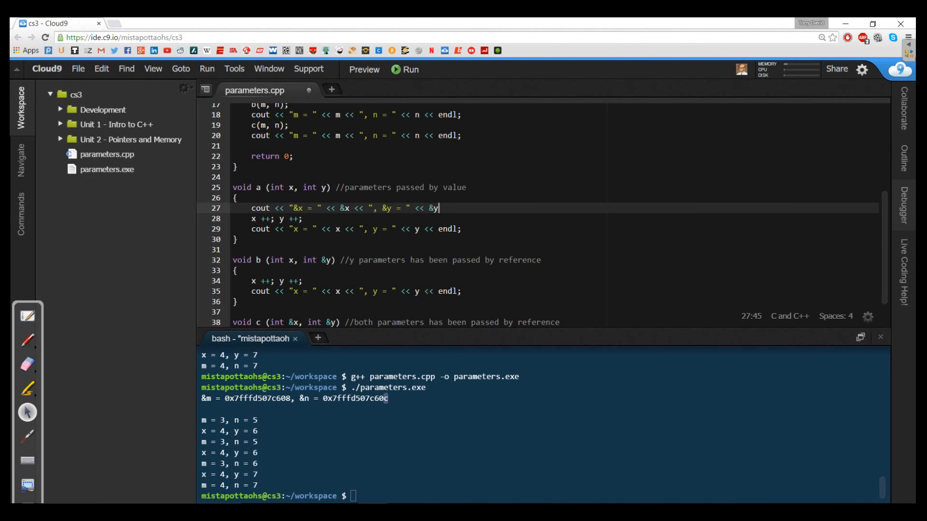
type("<< endl;")
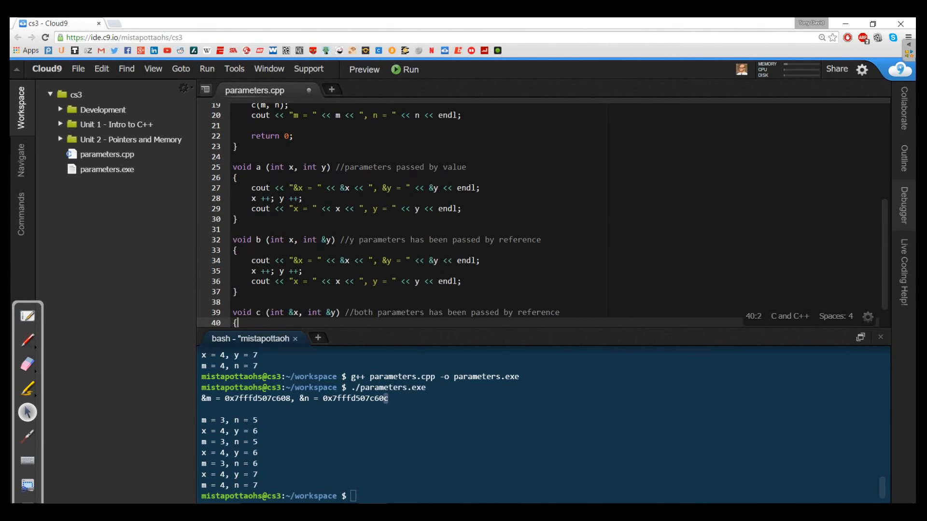
type("cout << \"&x = \" << &x << \", &y = \" << &y << endl;")
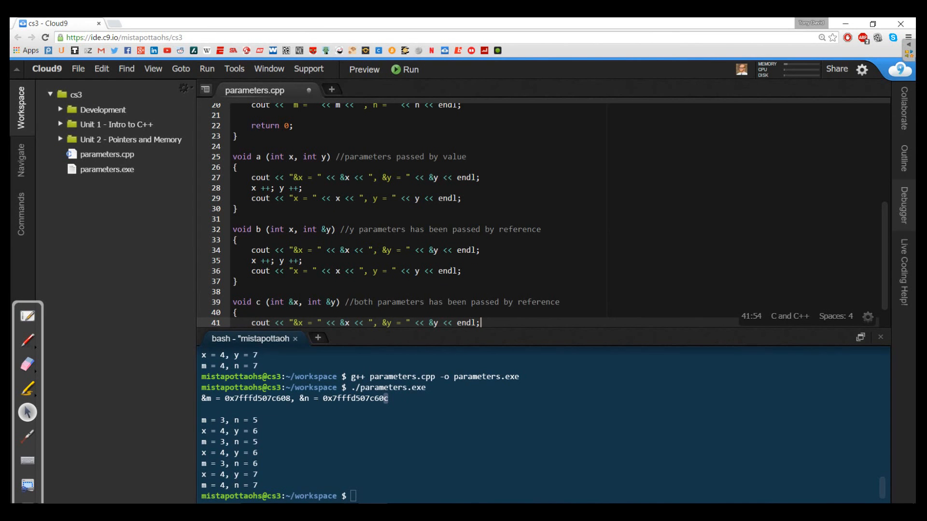
key("ctrl+s")
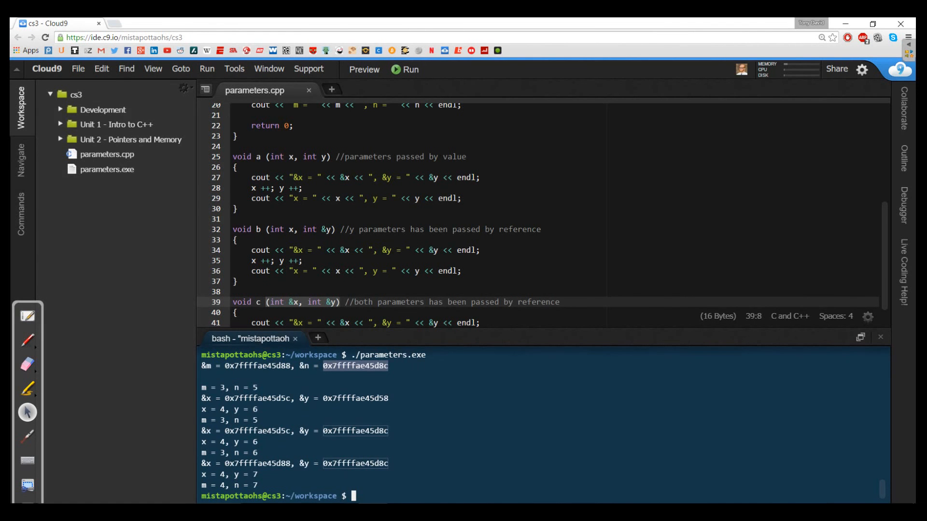
Select &y in function a to compare its address against n's
left_click(383, 177)
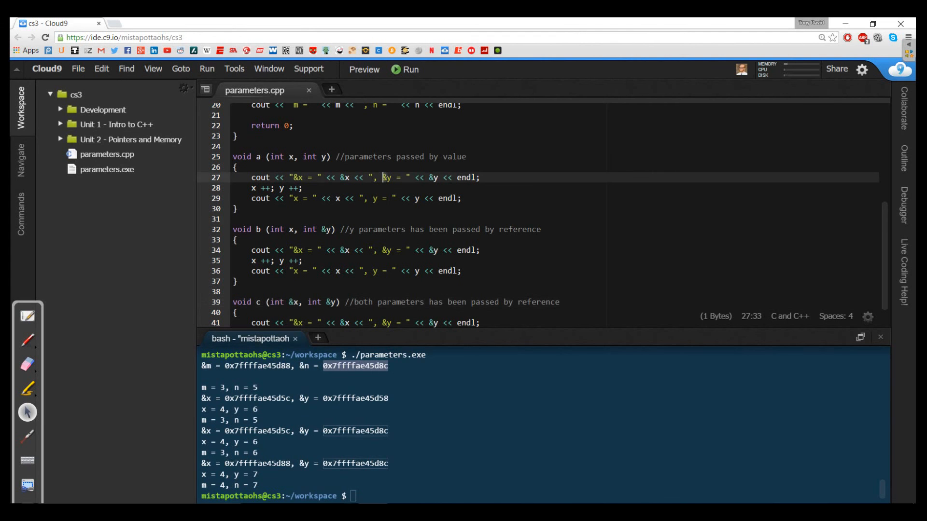